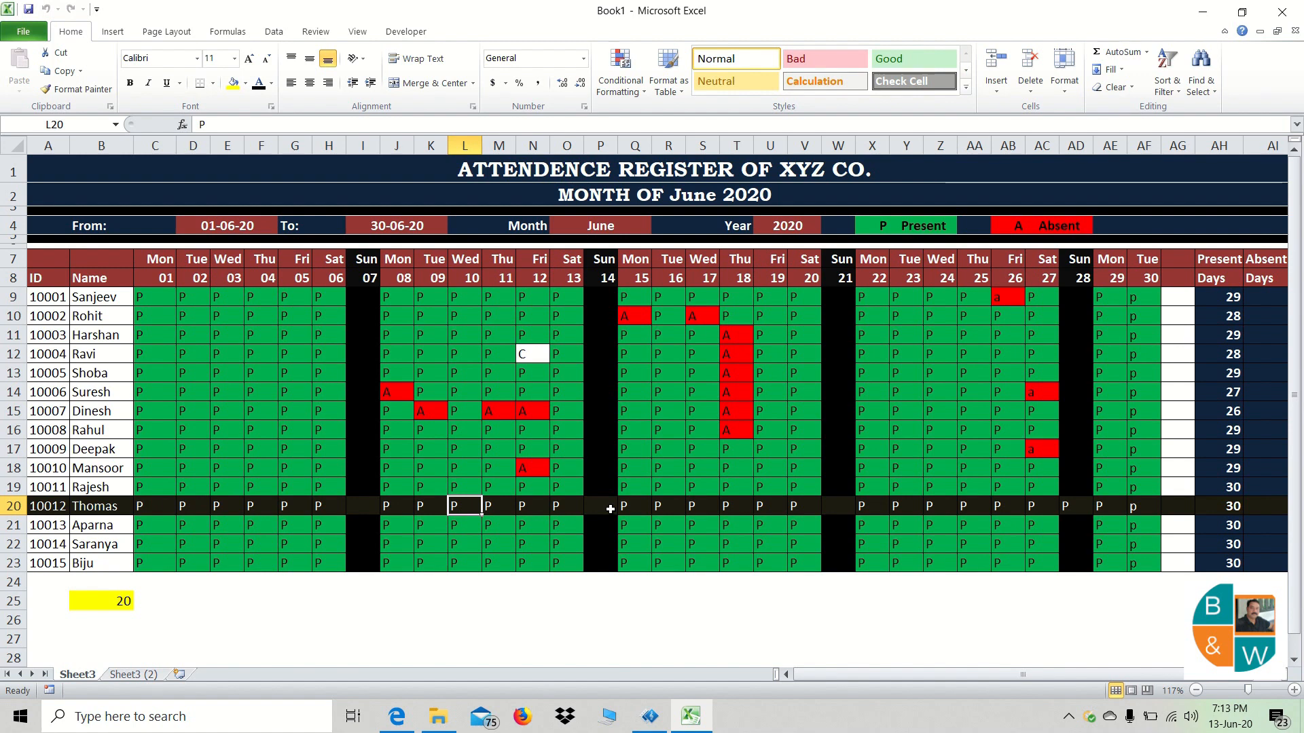
mouse_move(248, 450)
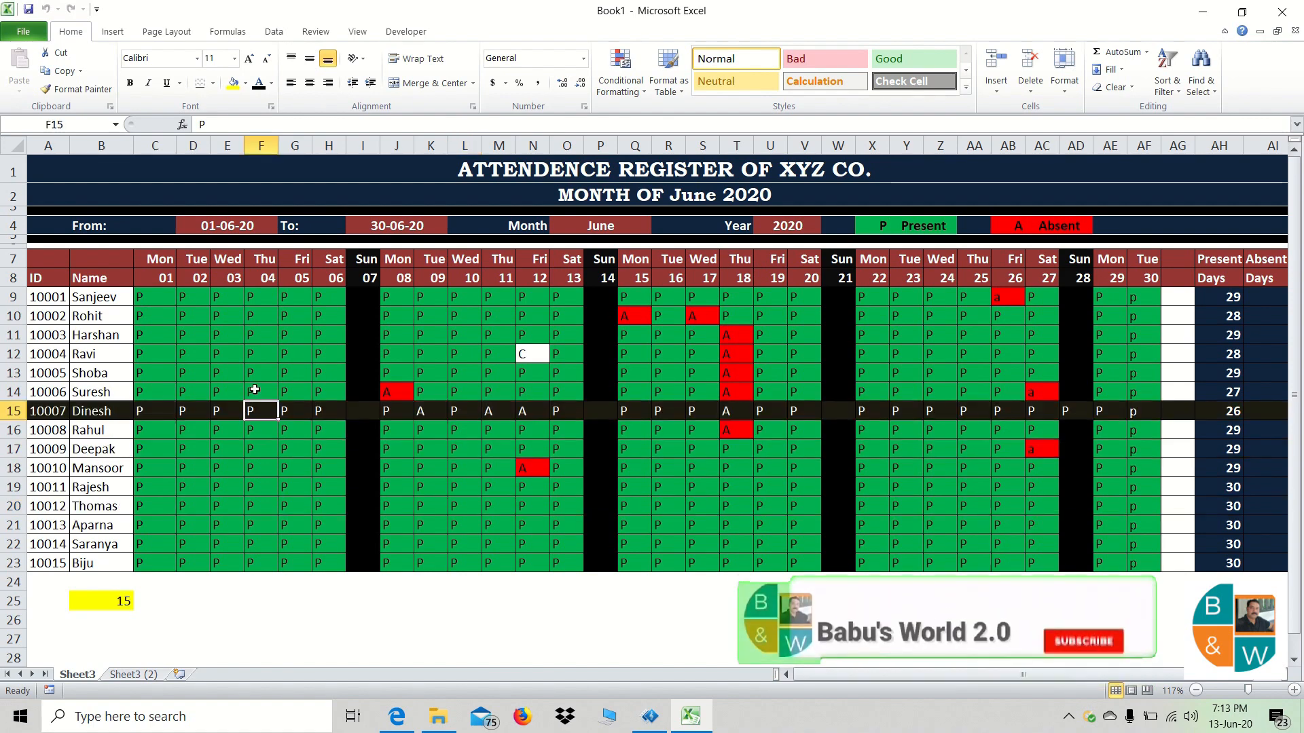
- Highlight Harshan's and Aparna's rows on Sheet3, then move to the Sheet3 (2) copy
click(261, 336)
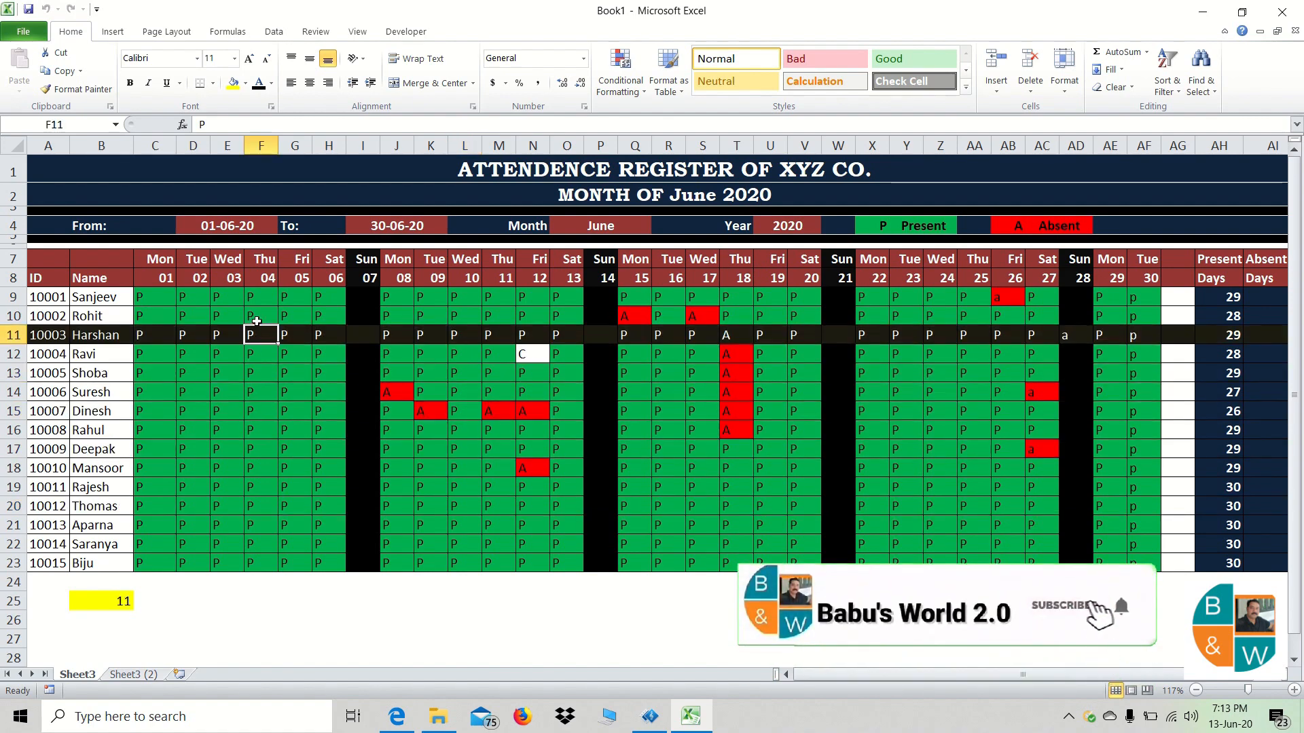
click(261, 525)
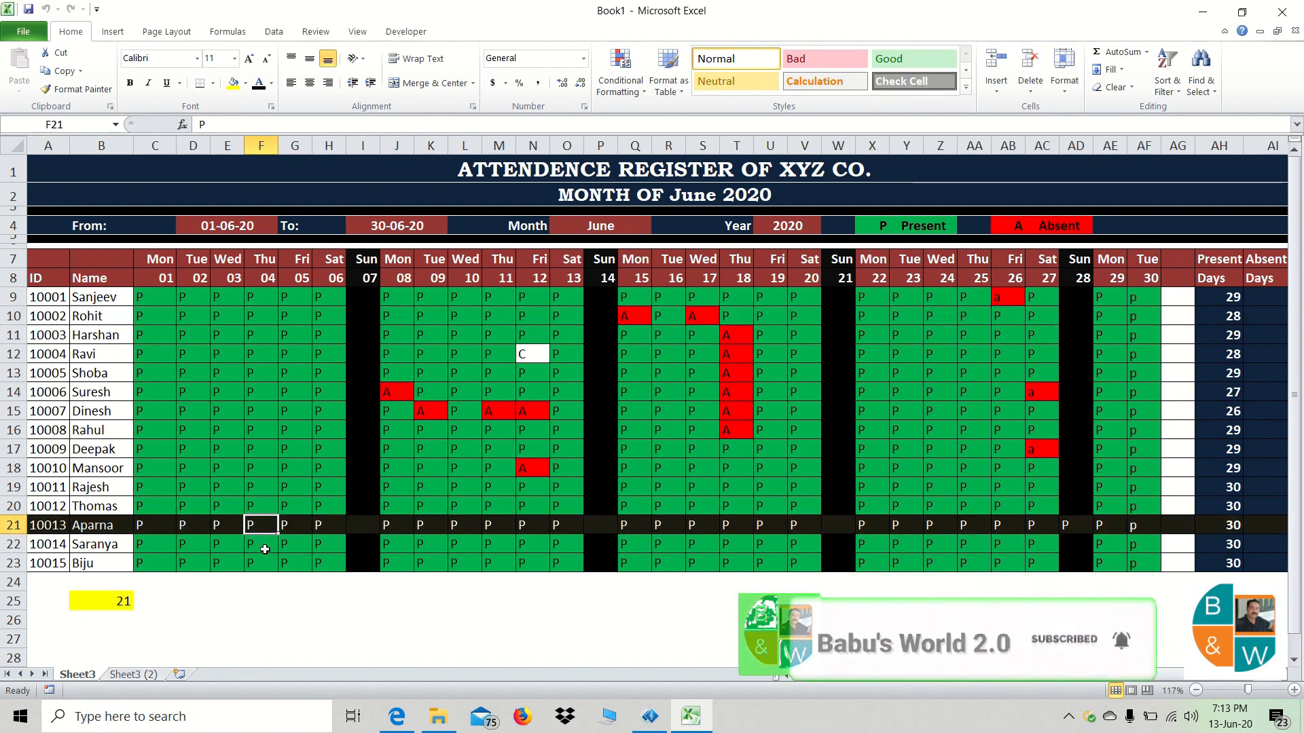
click(260, 410)
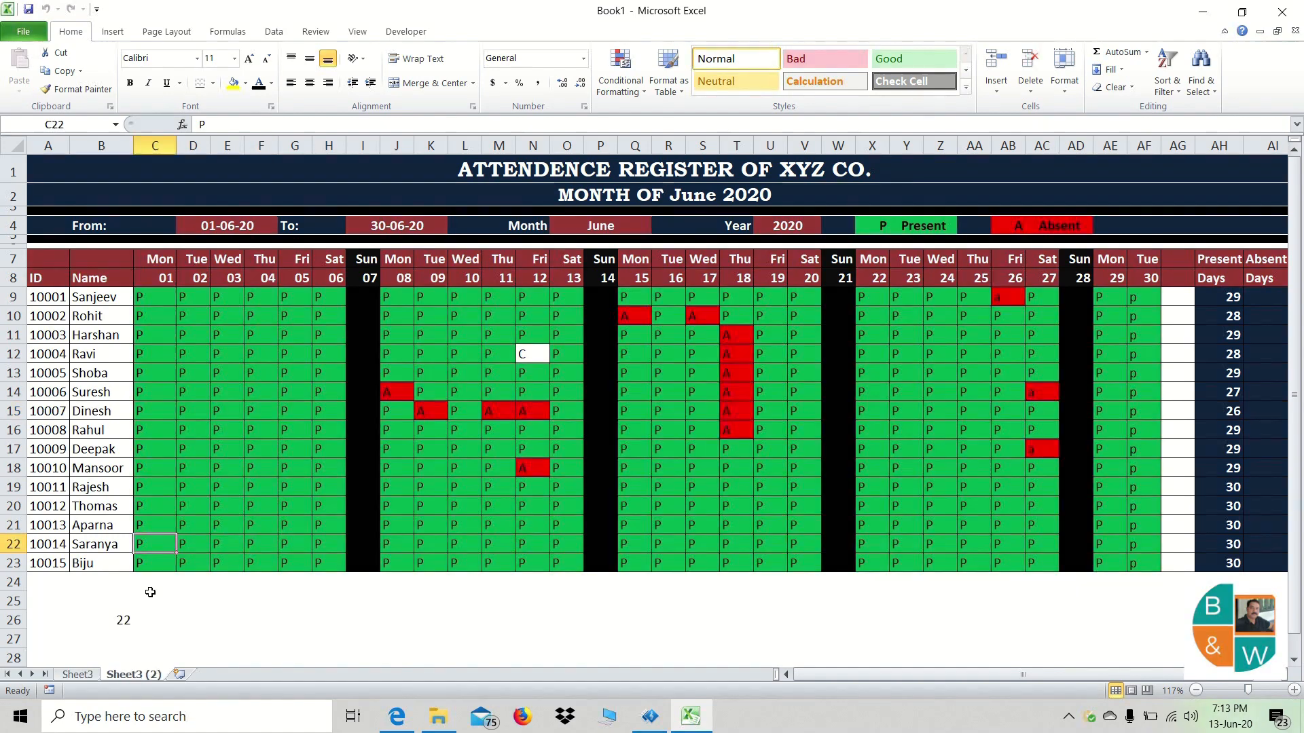
- Enter the row number 15 in cell B26 below the register
click(227, 486)
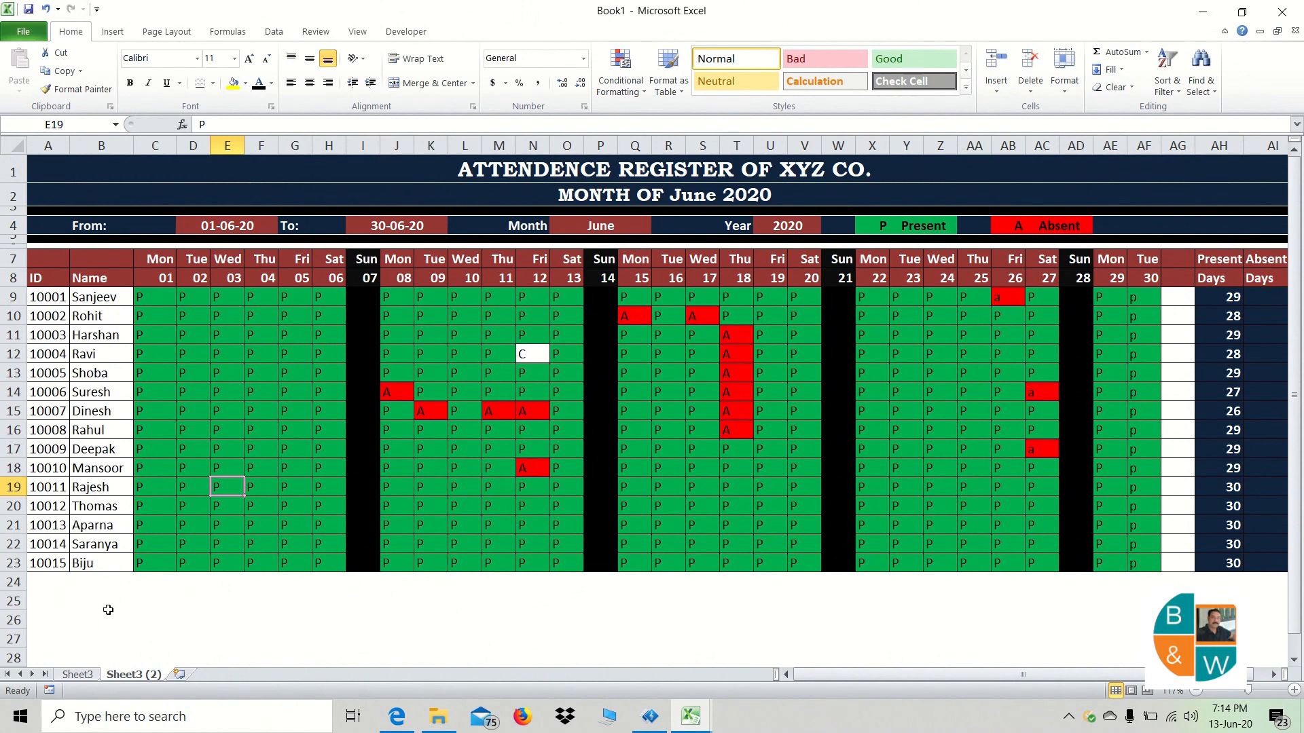
click(102, 620)
text(15)
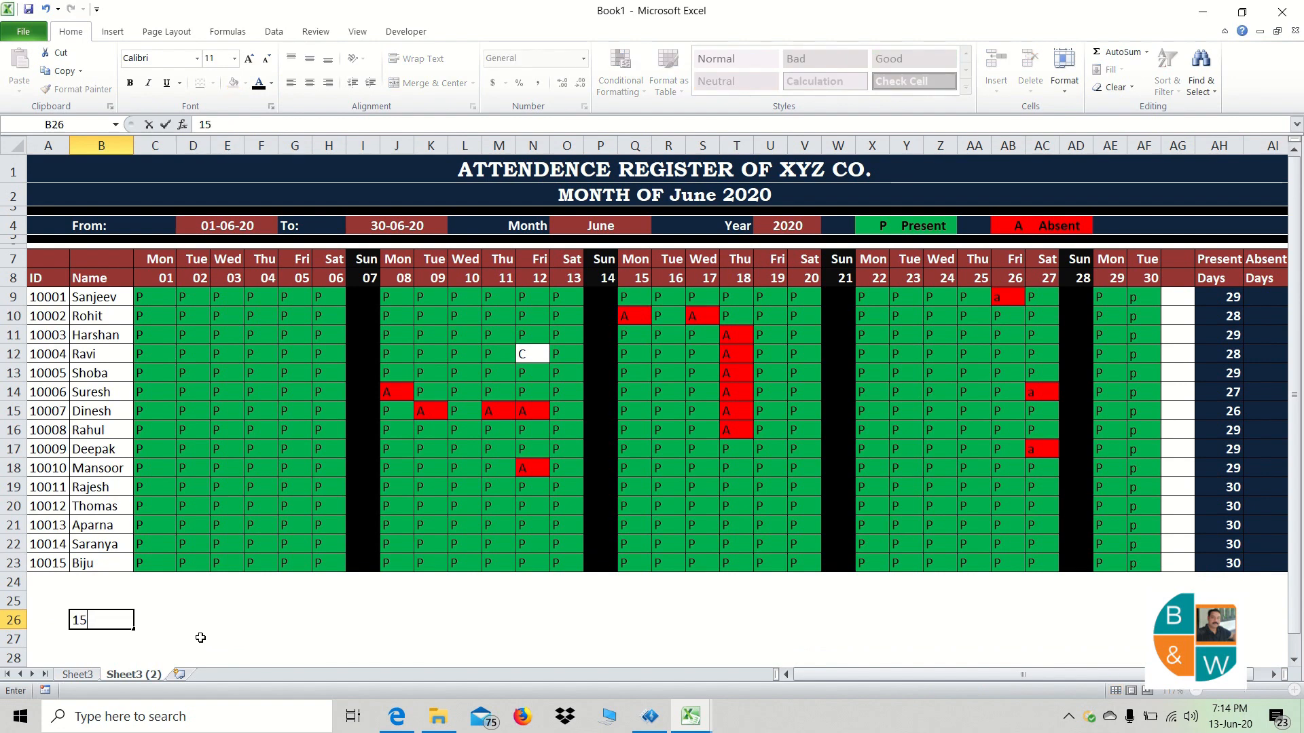
key(Return)
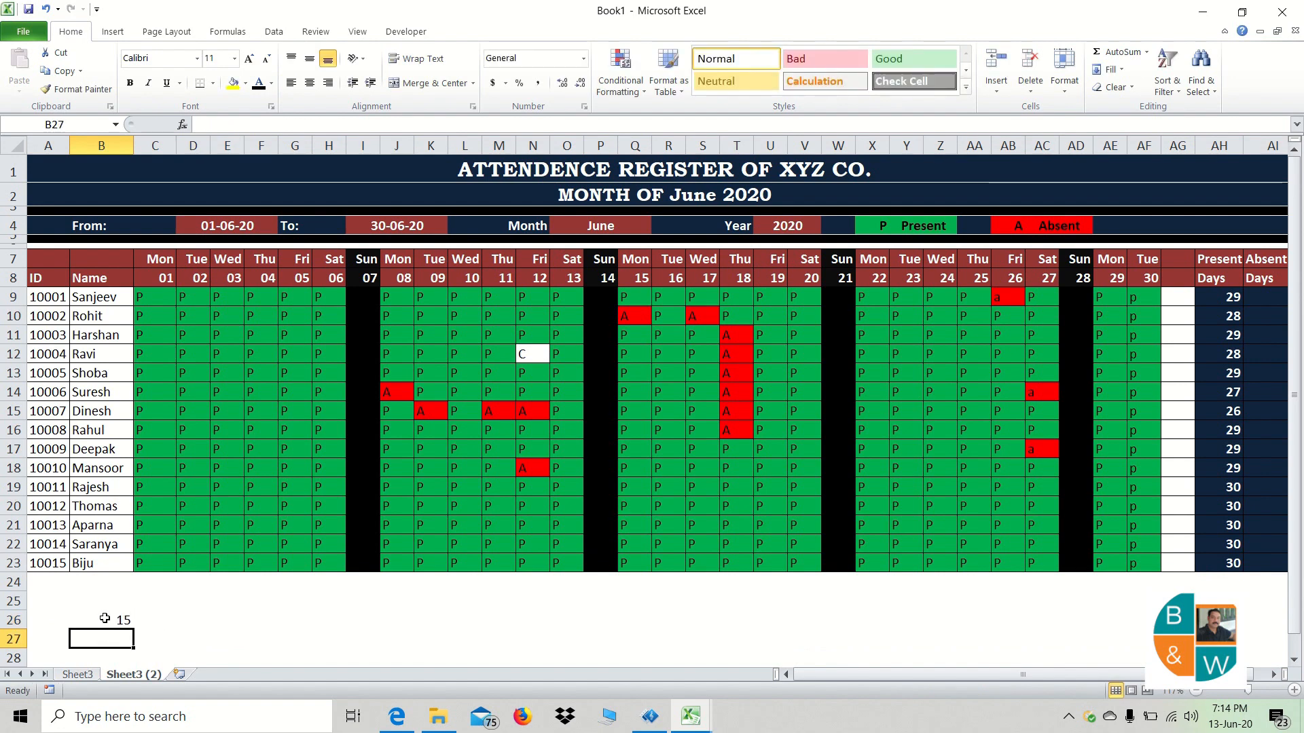
mouse_move(48, 295)
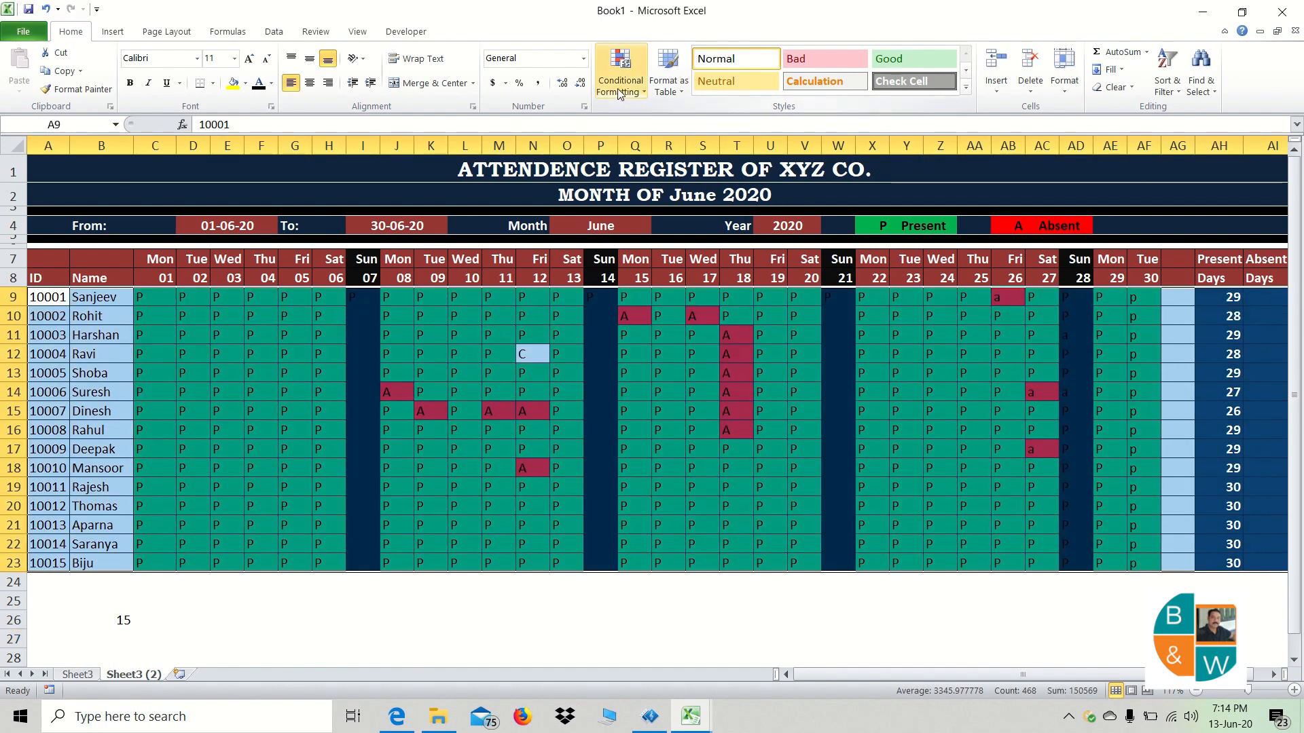
- Start a new formula-based rule from the Conditional Formatting Rules Manager
click(620, 75)
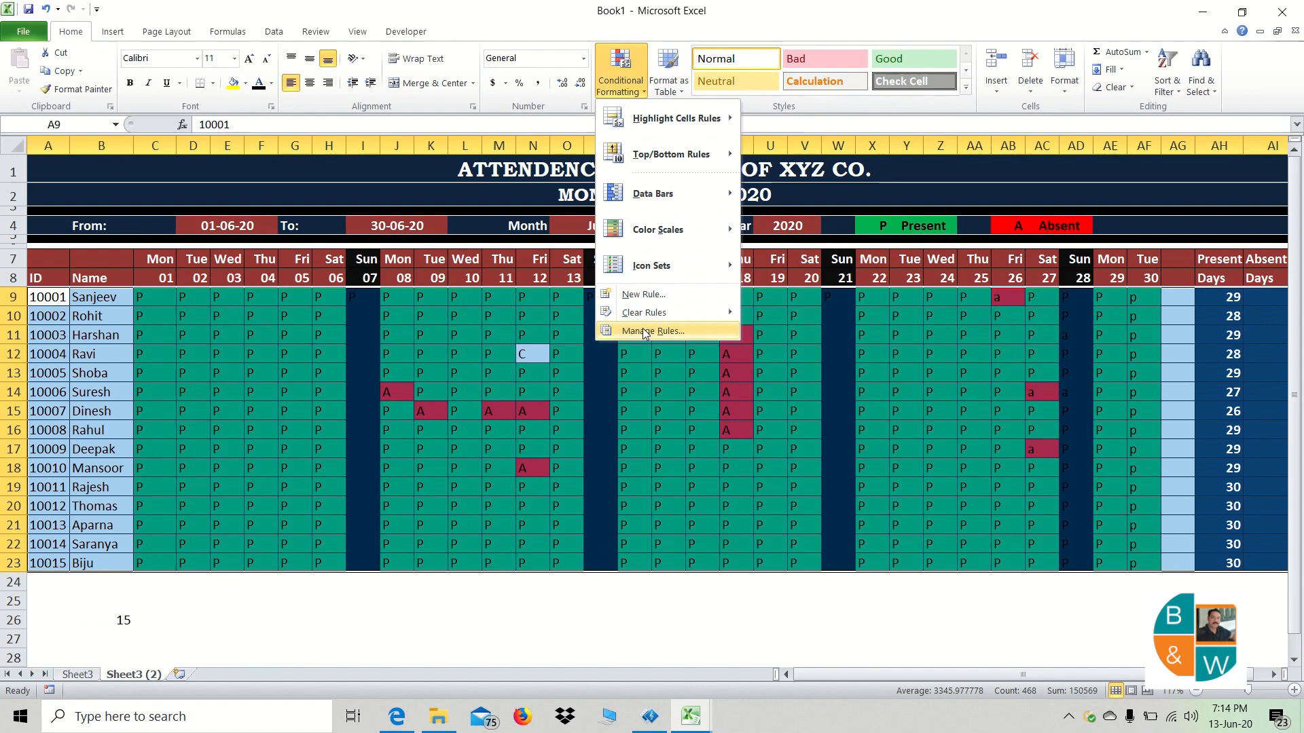
click(652, 330)
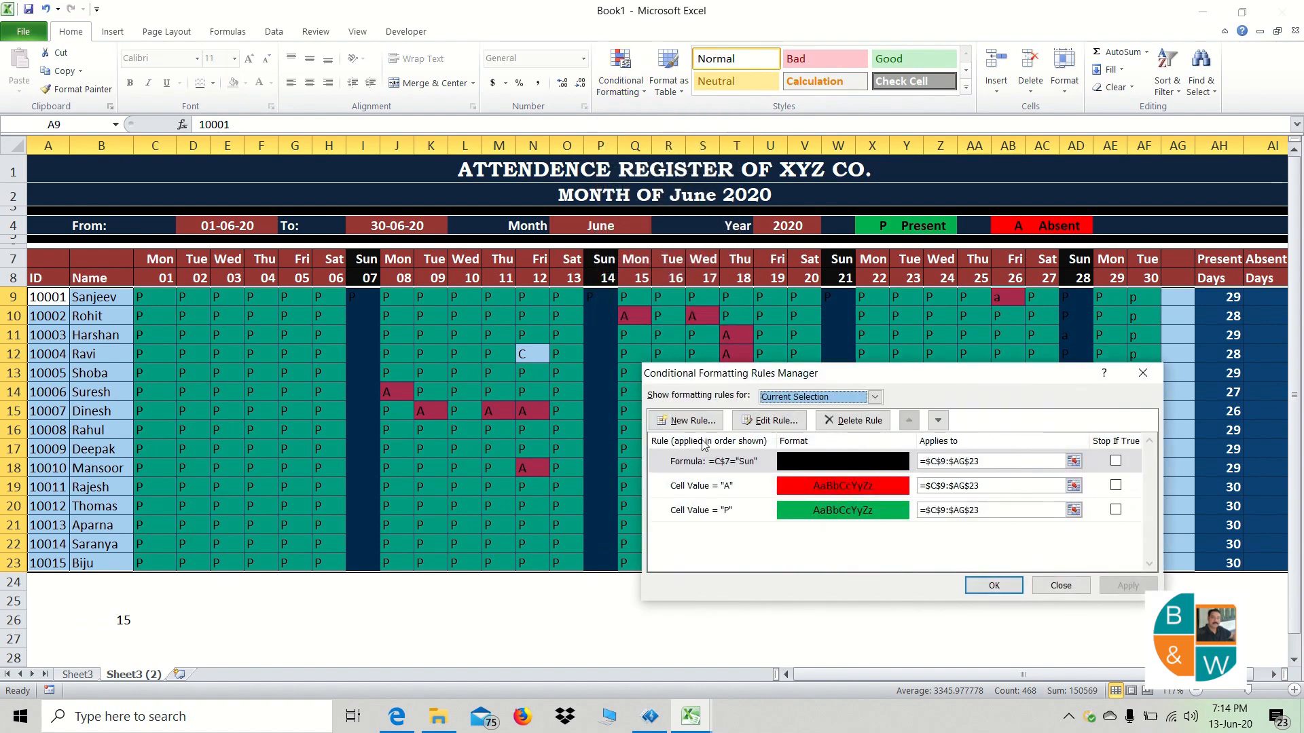
click(685, 420)
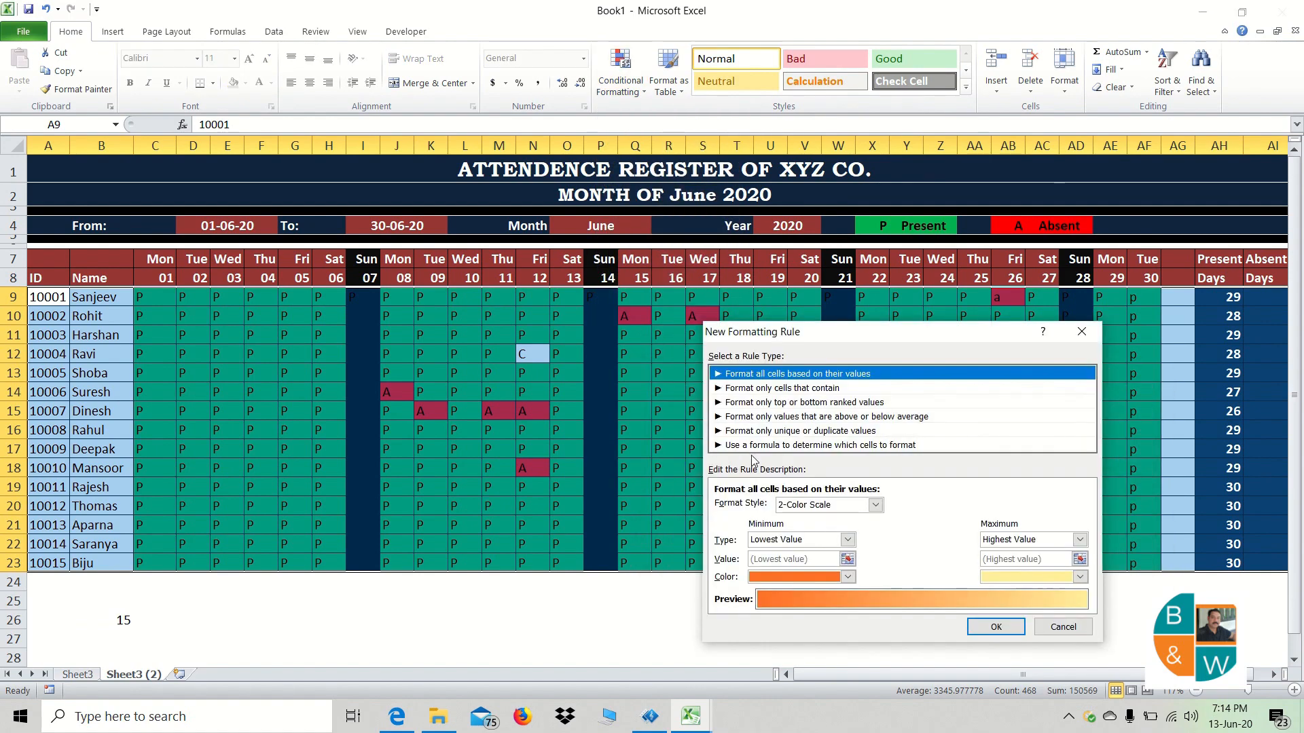
click(819, 445)
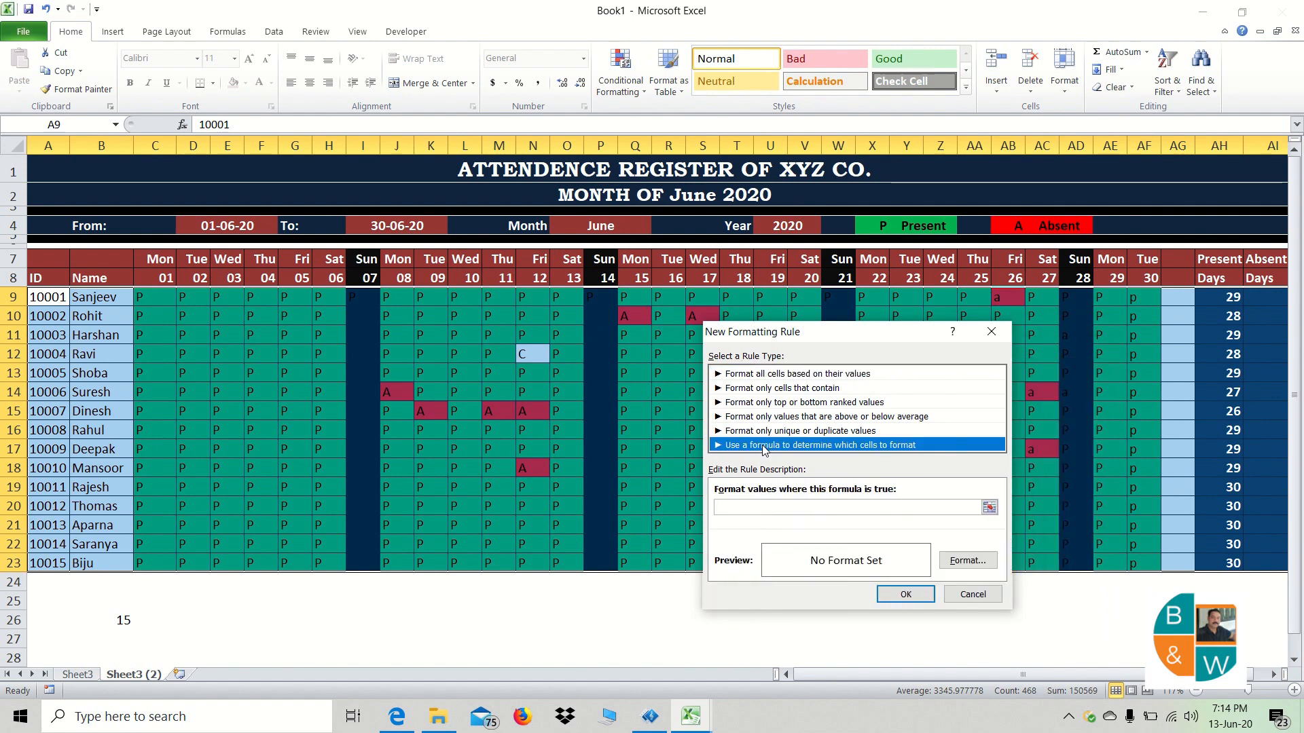
click(847, 506)
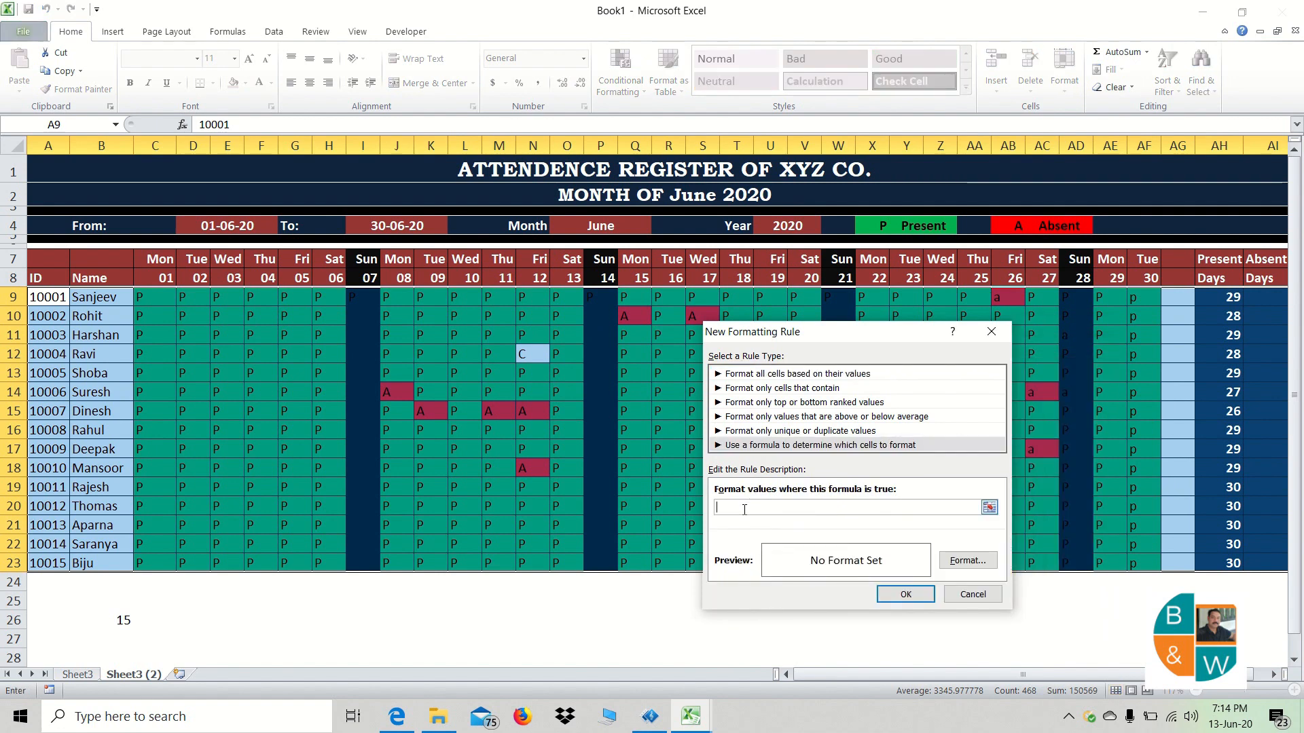
- Enter the rule condition =$B$26=row() comparing B26 with each cell's row
text(=)
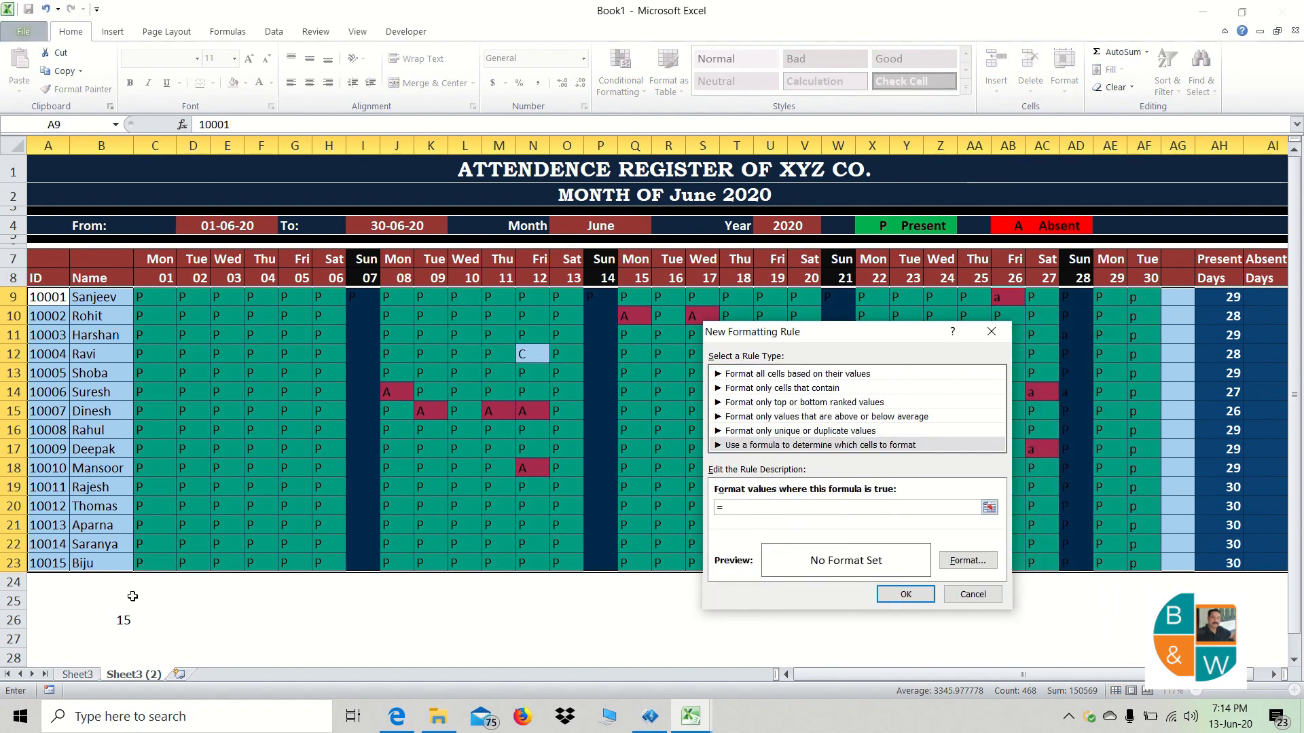
click(101, 620)
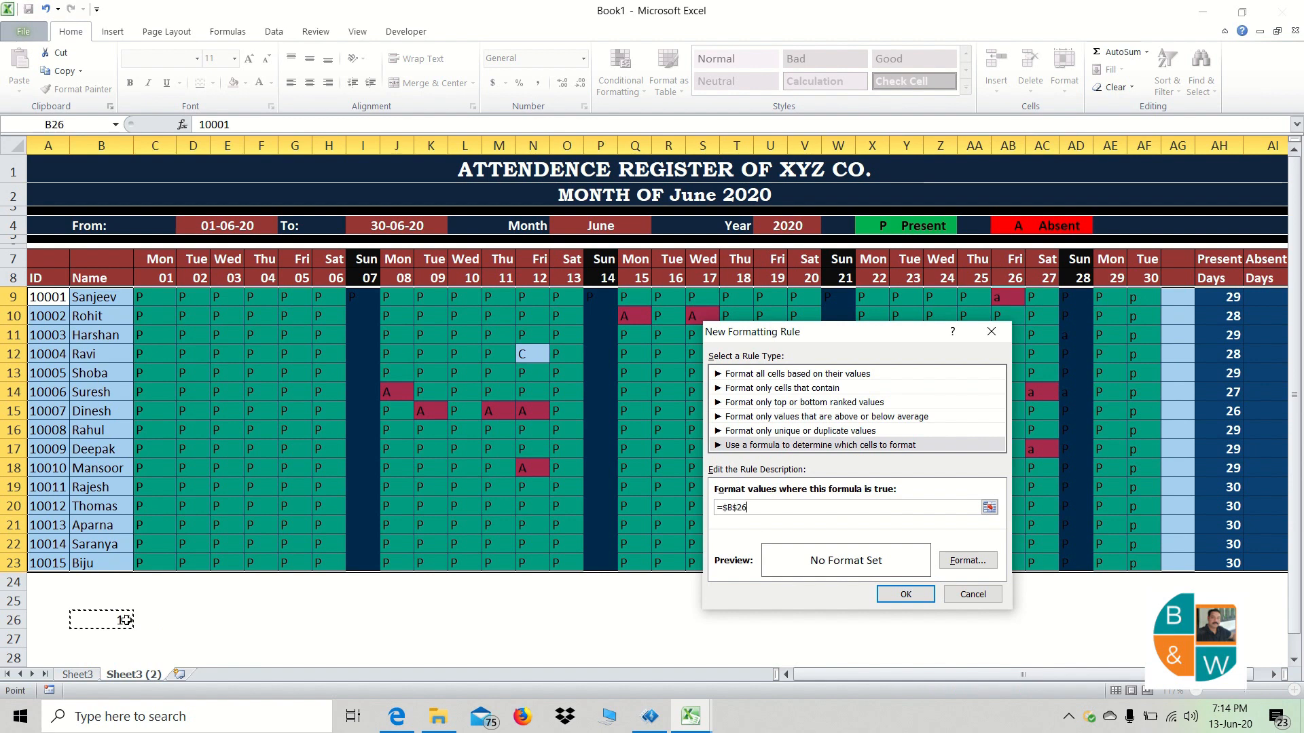
text(=ro)
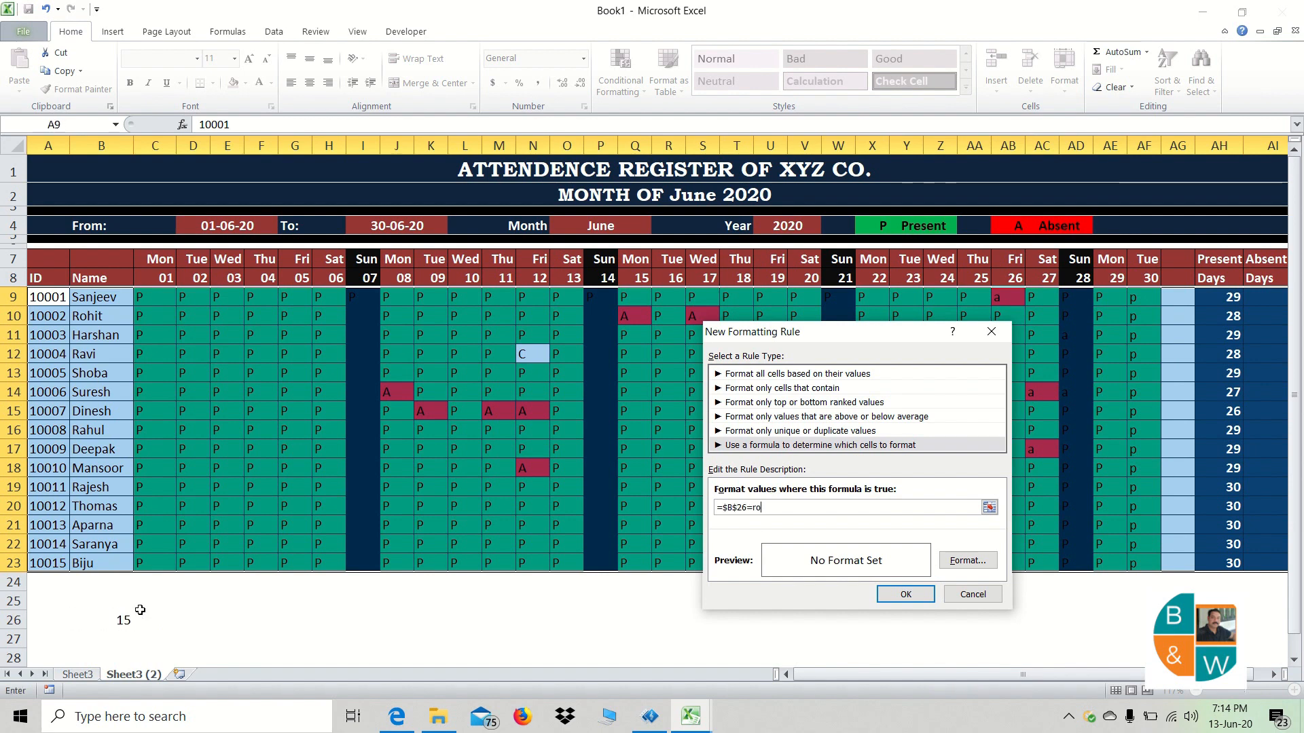
text(w())
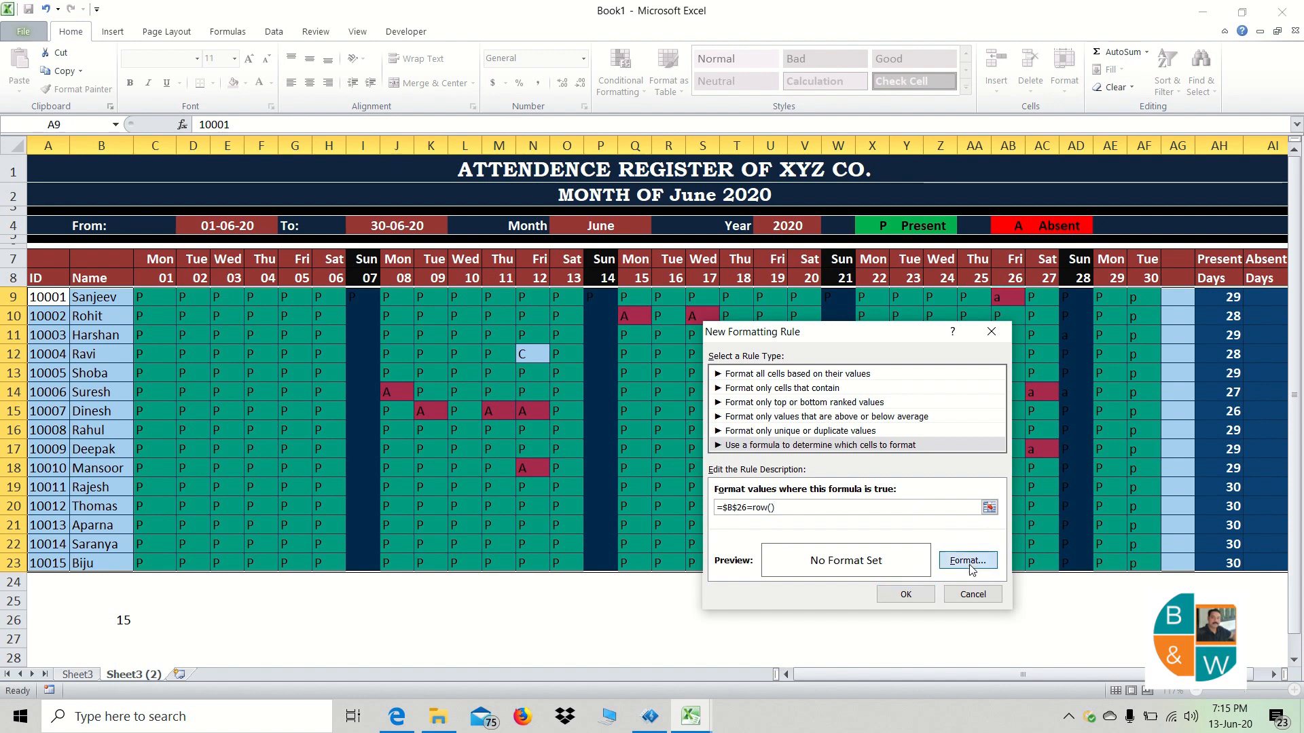
- Give the rule a black fill and apply it, highlighting Dinesh's row 15
click(967, 560)
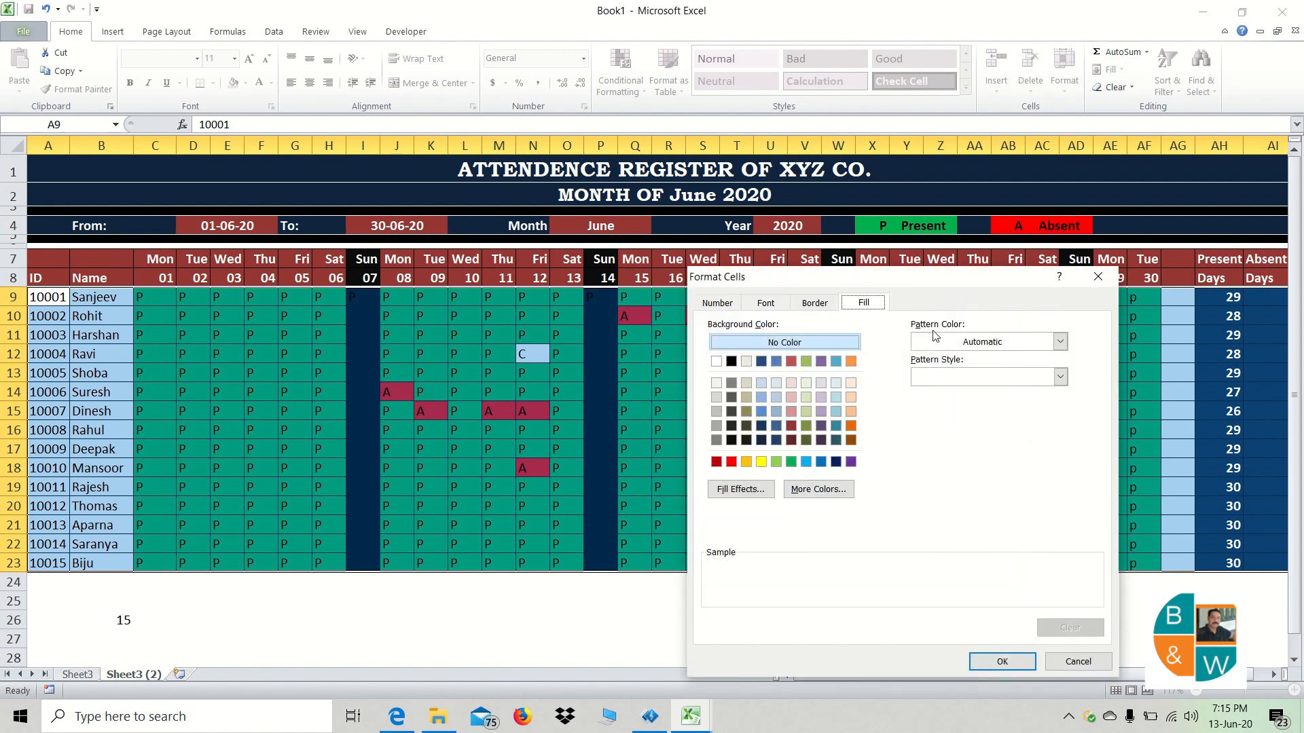
click(1061, 341)
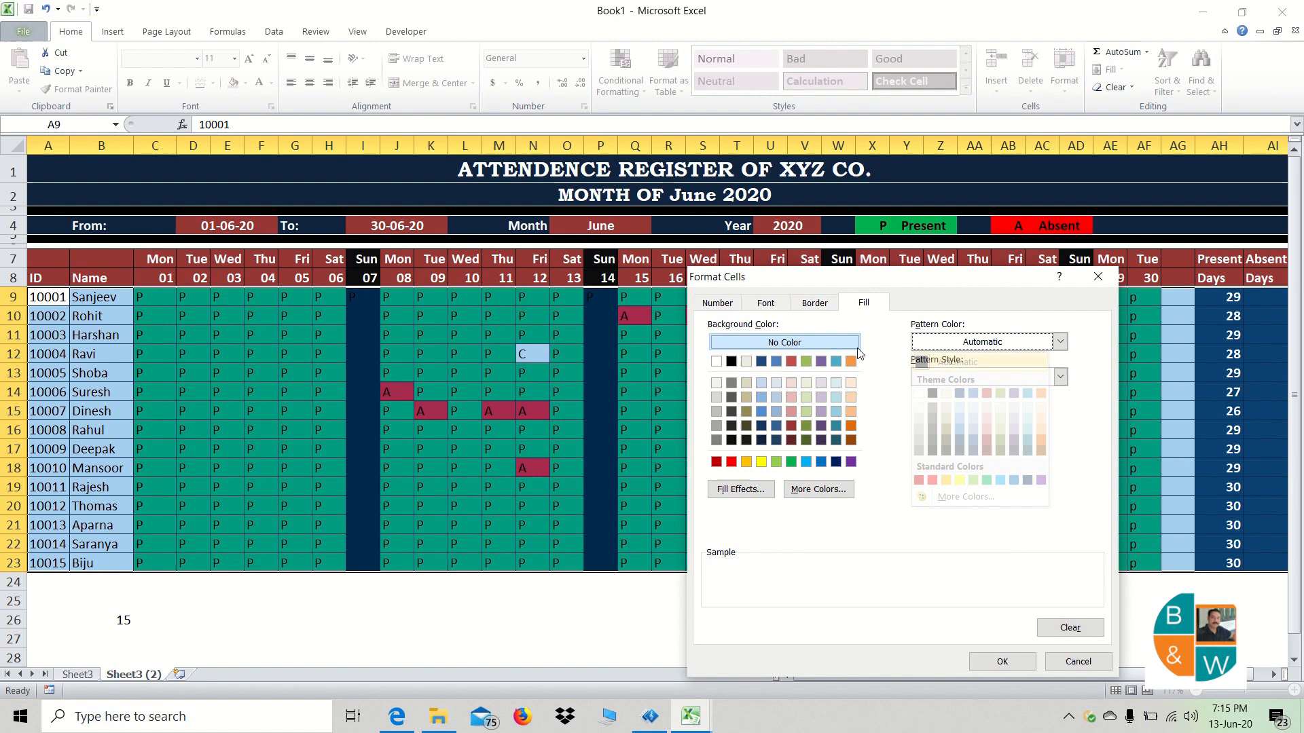
click(729, 361)
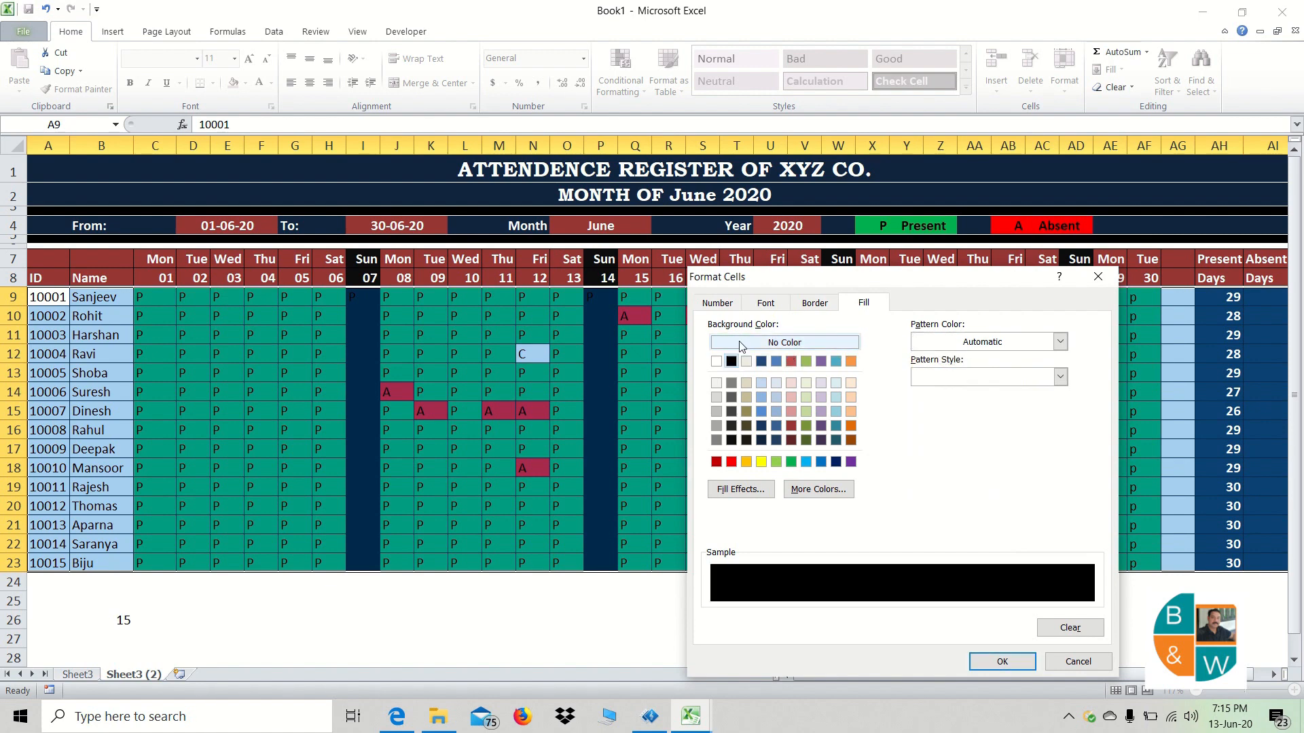
click(763, 302)
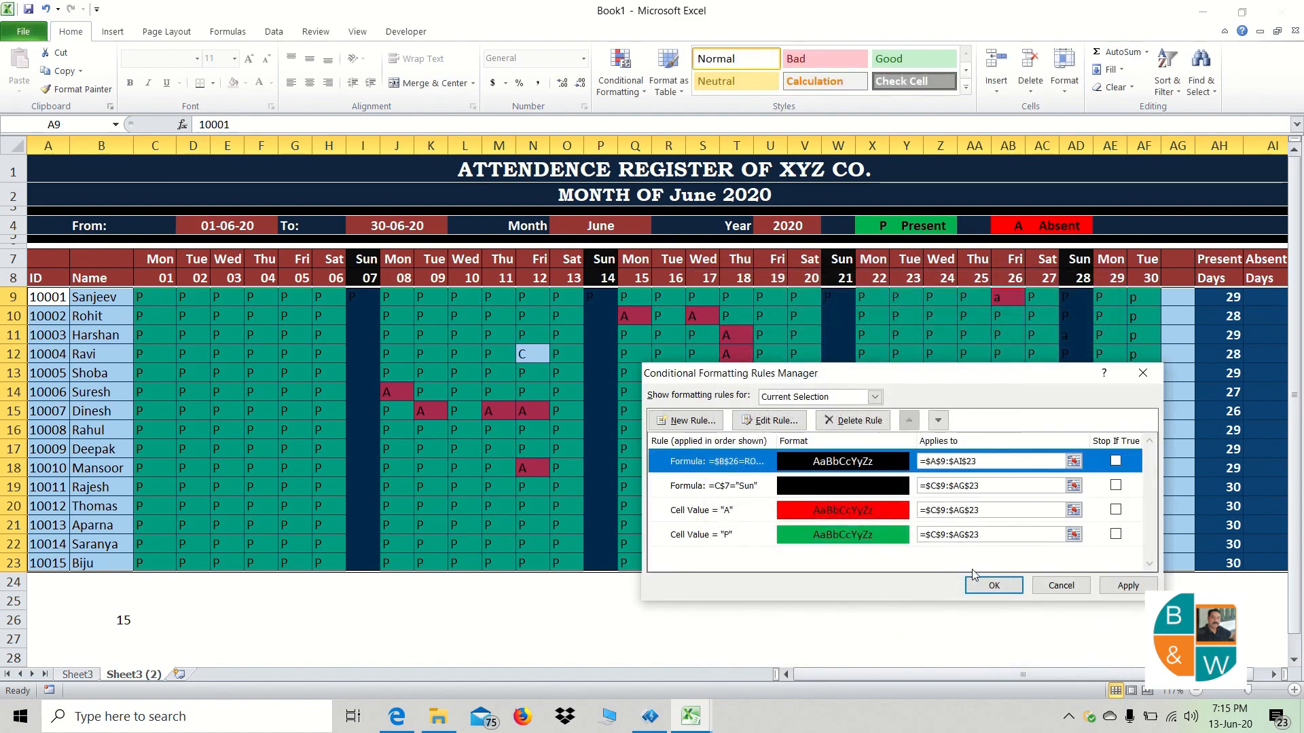
click(993, 585)
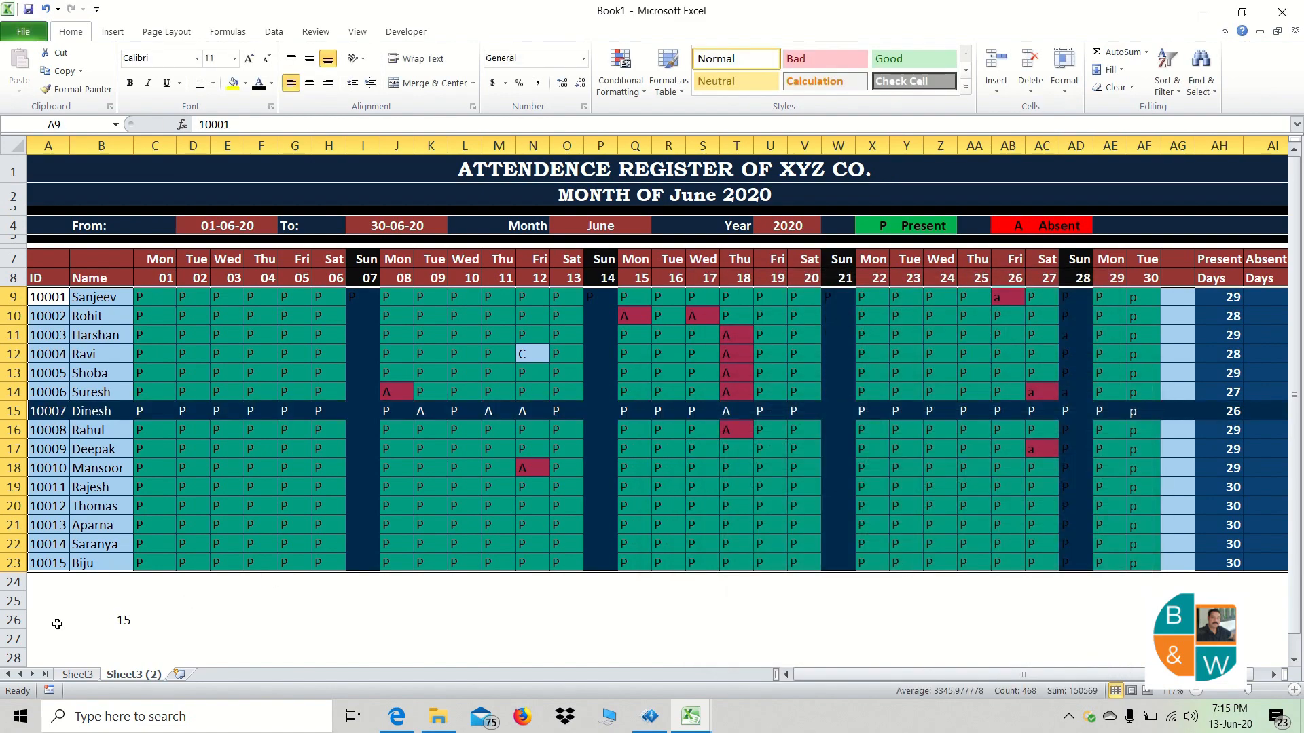
- Change B26 to 20 so the black highlight moves to Thomas's row, checking Suresh's row
click(101, 620)
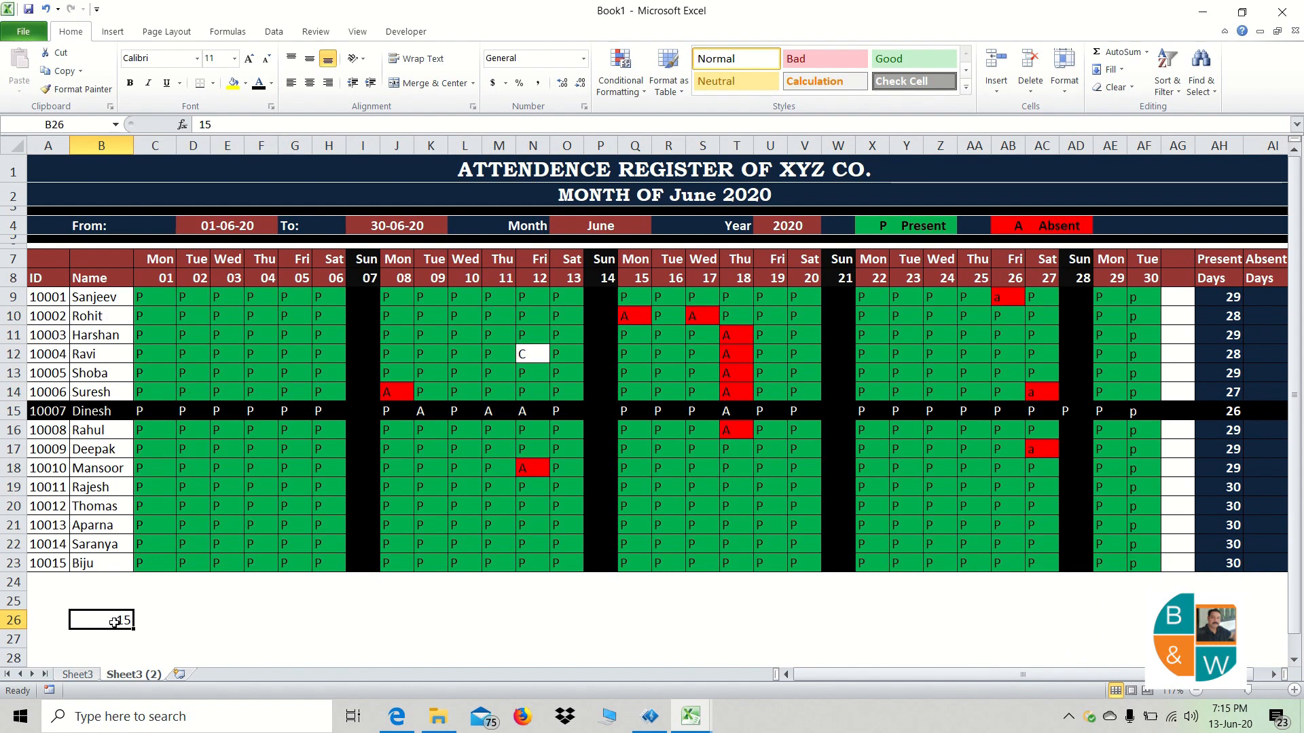
mouse_move(145, 562)
text(20)
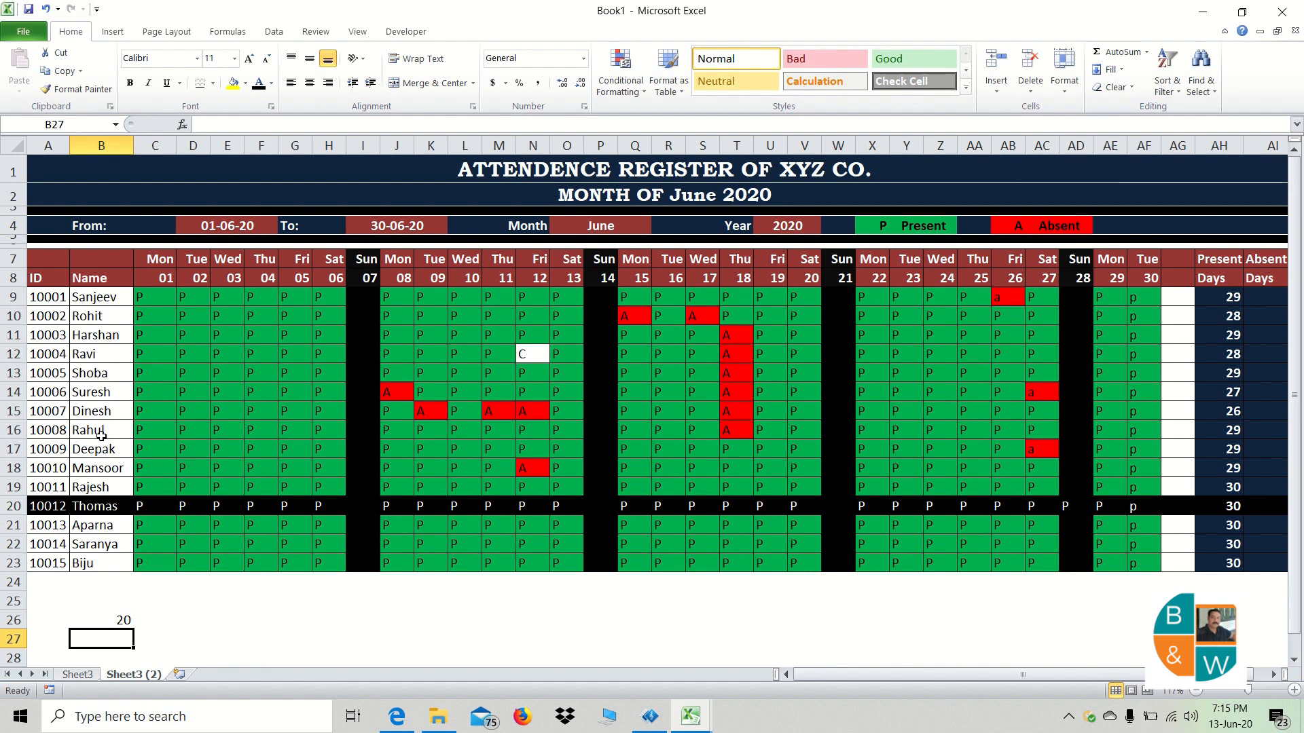
click(102, 391)
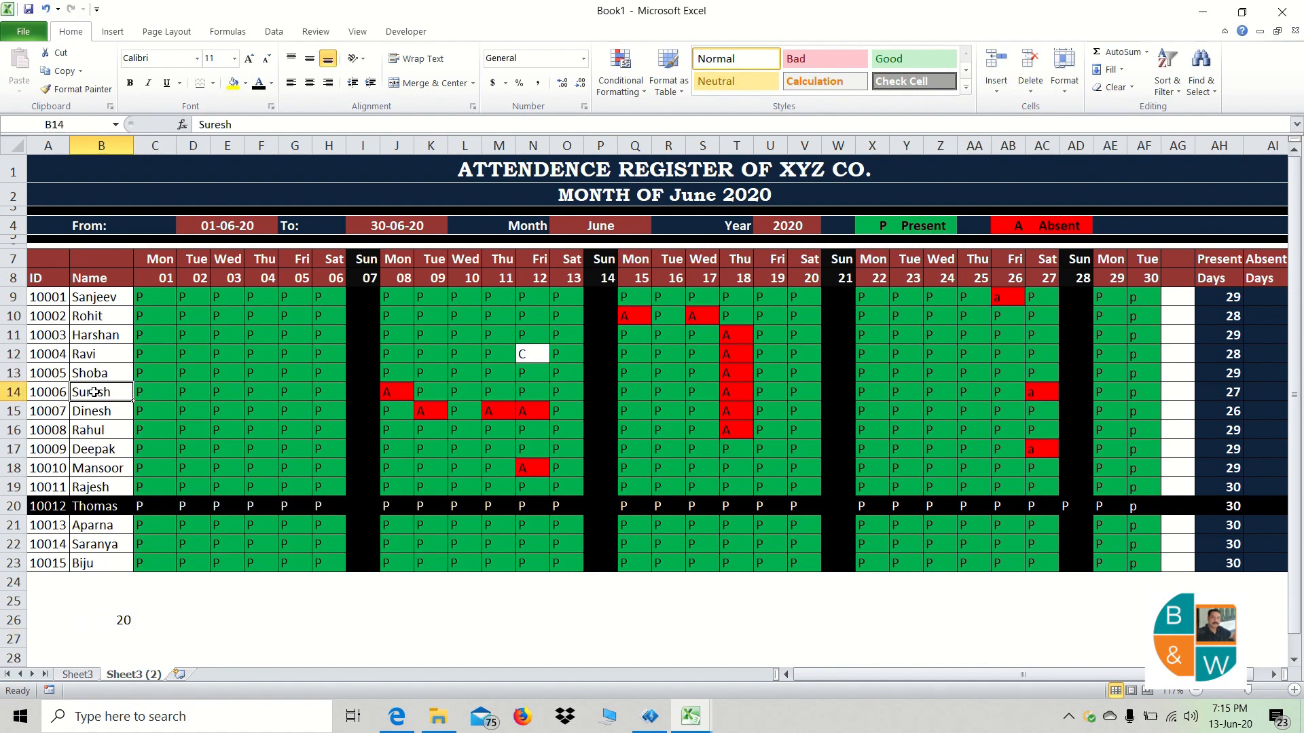
click(14, 391)
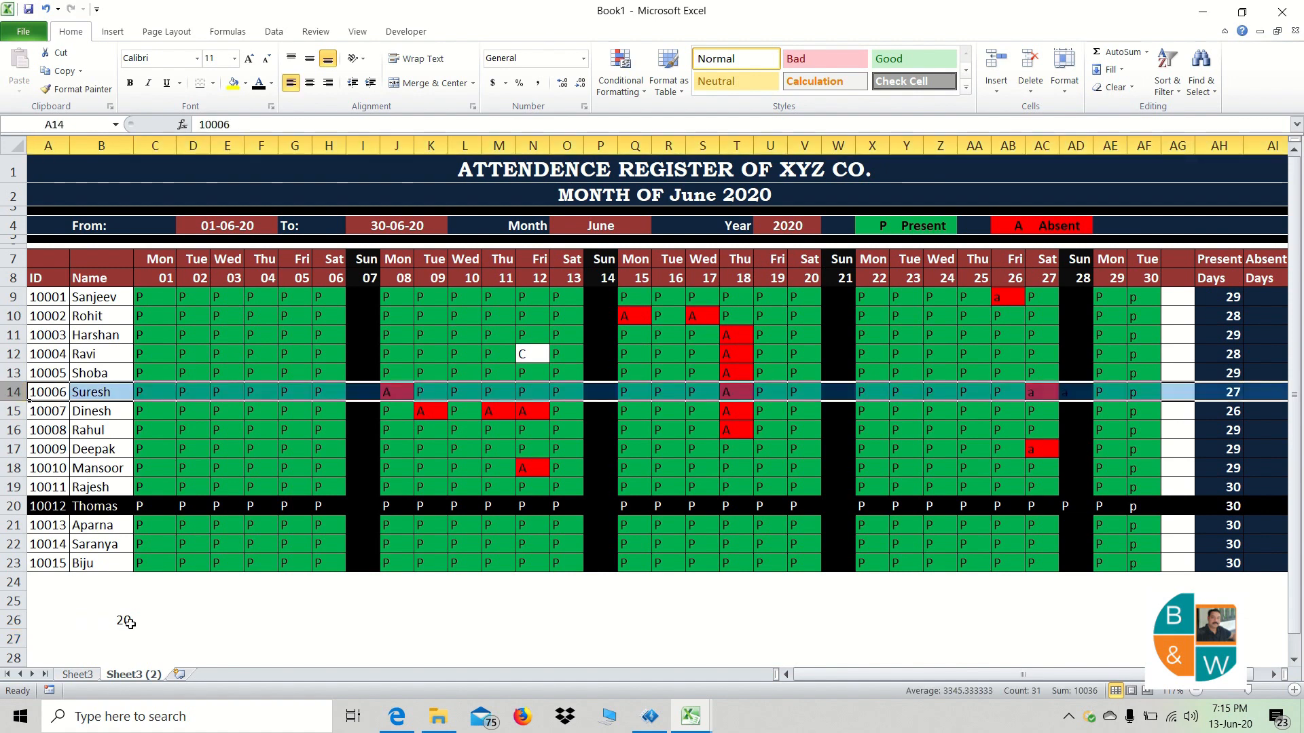
click(100, 619)
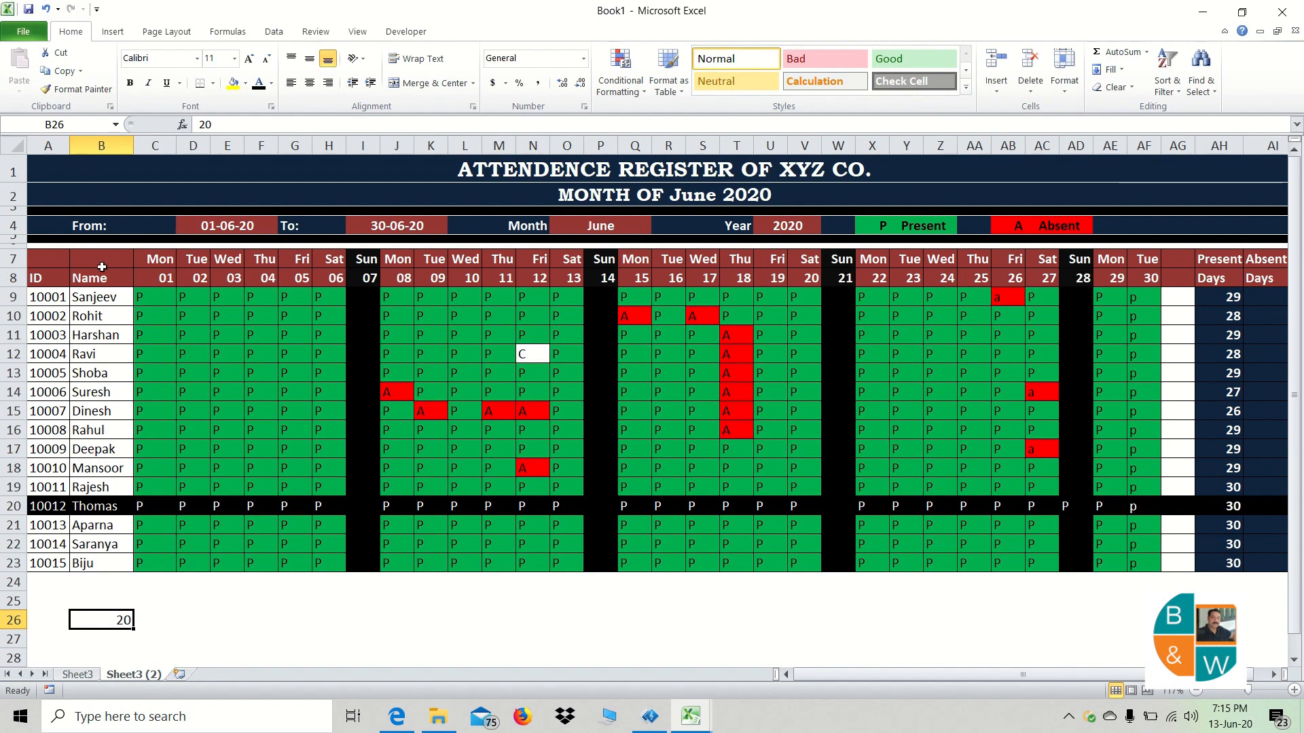
click(407, 32)
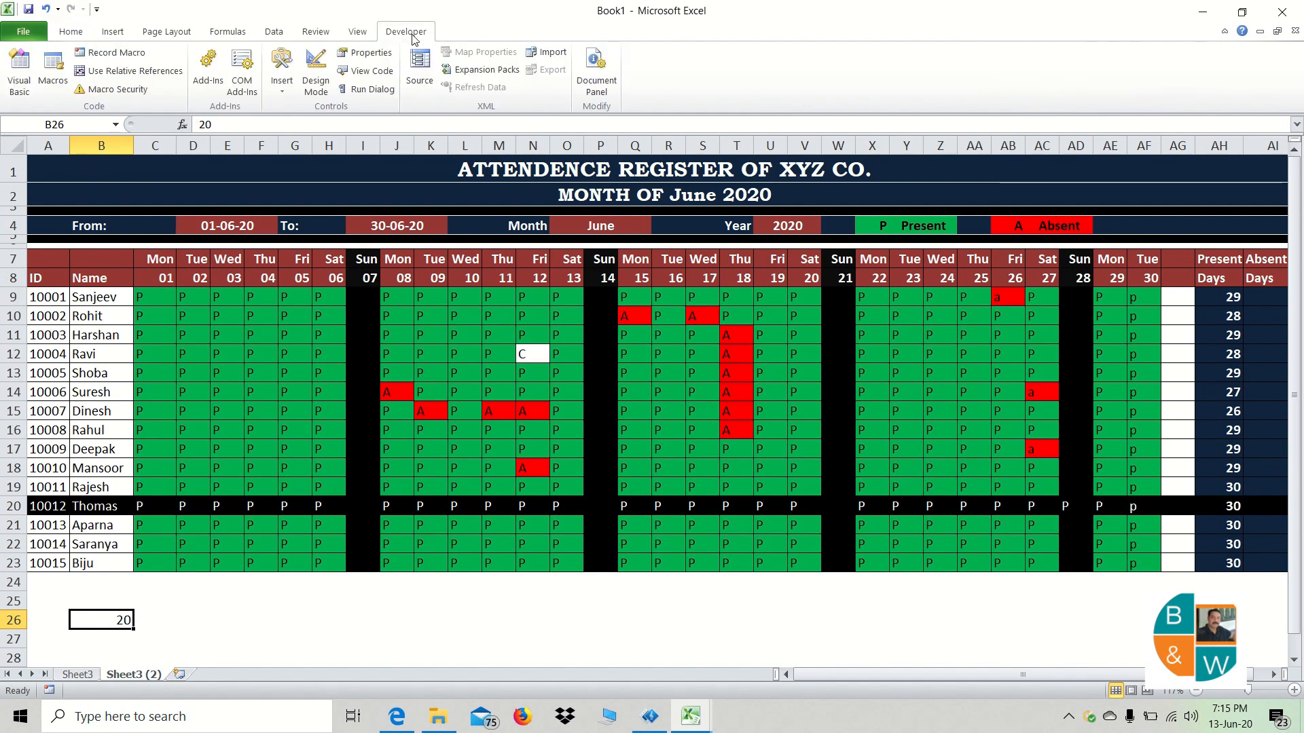
mouse_move(17, 70)
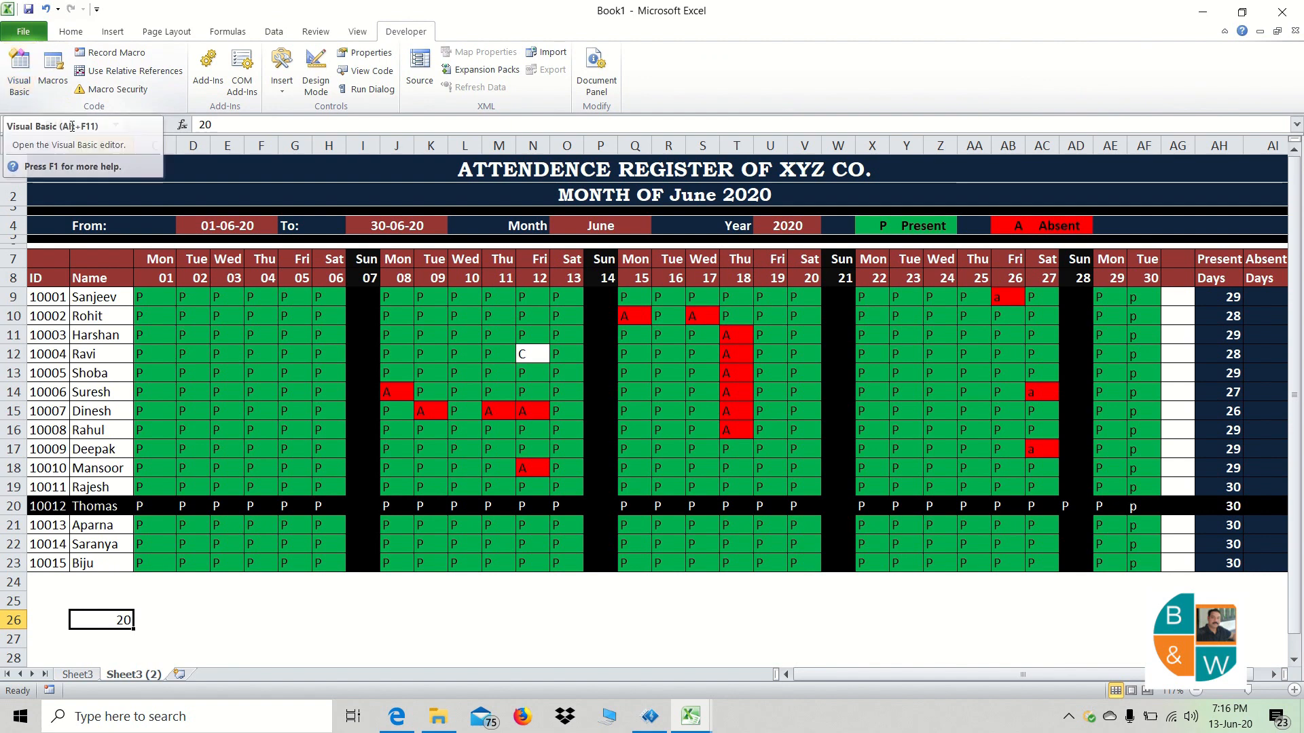
right_click(132, 675)
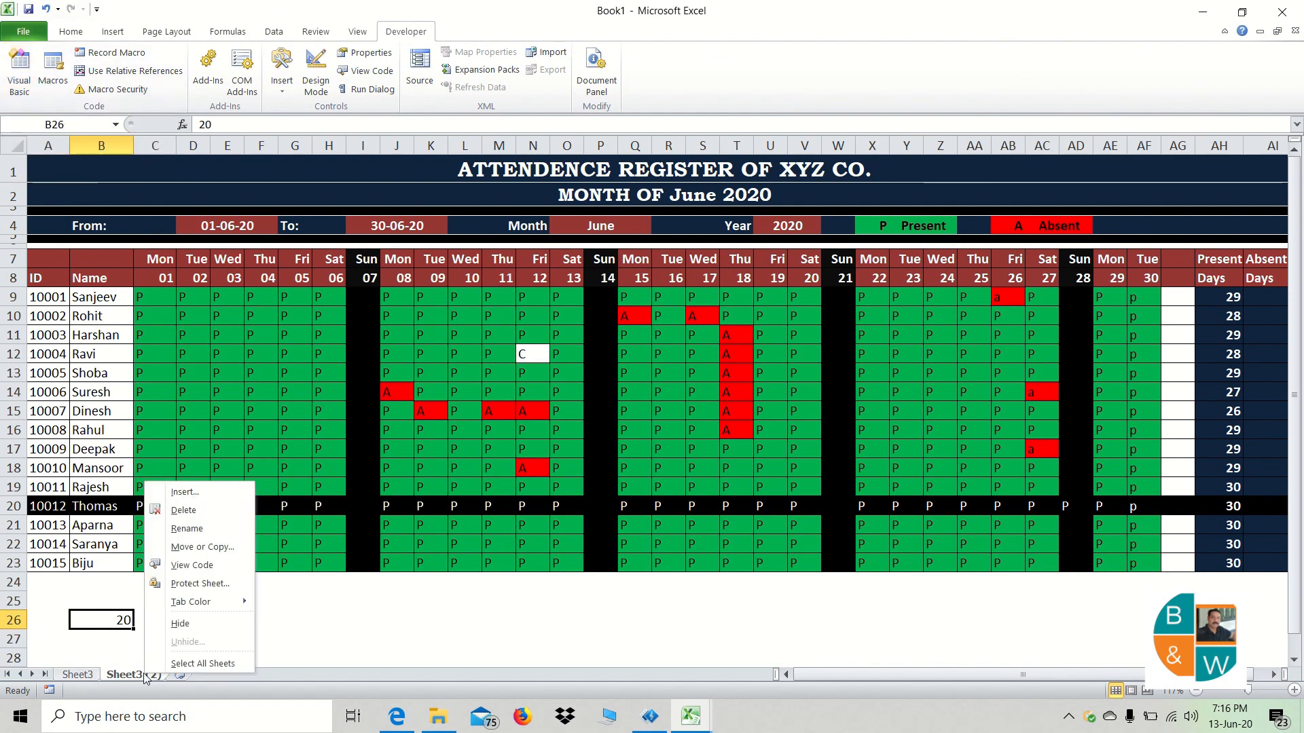
mouse_move(191, 565)
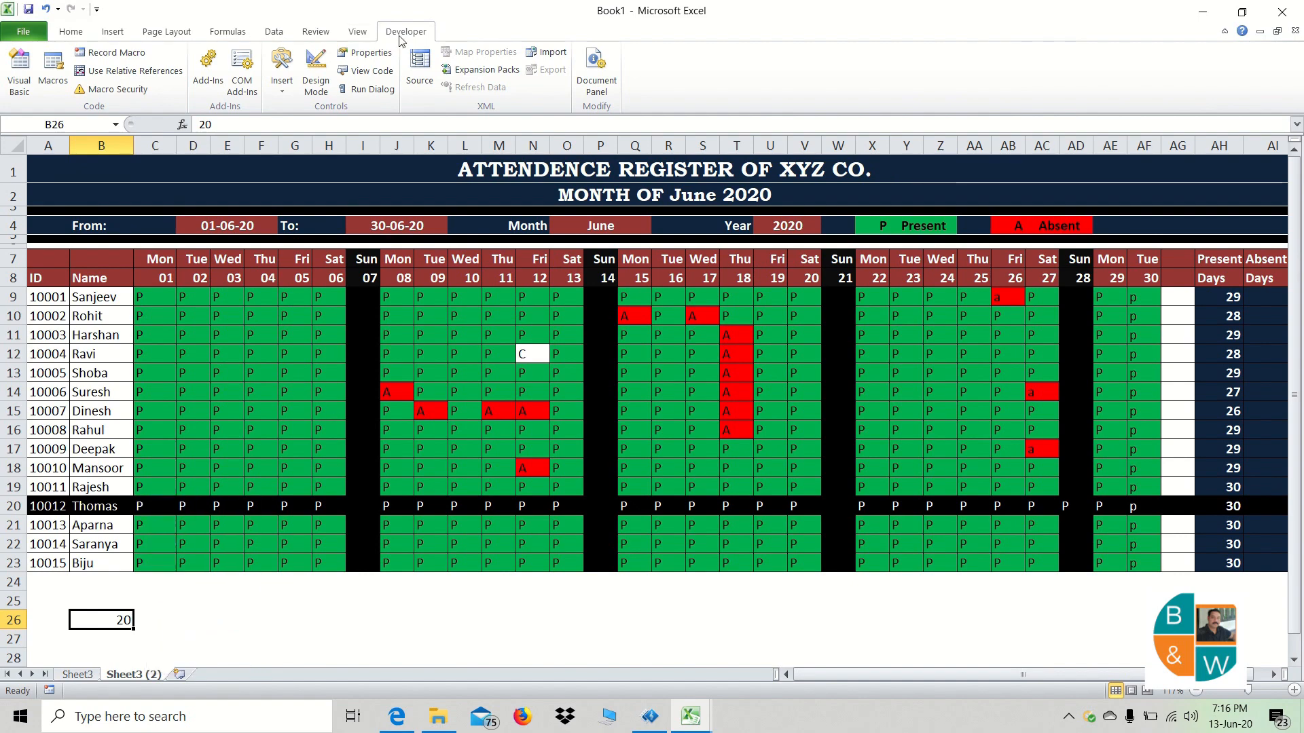
- Enable the Developer tab under Customize Ribbon in Excel Options
click(23, 31)
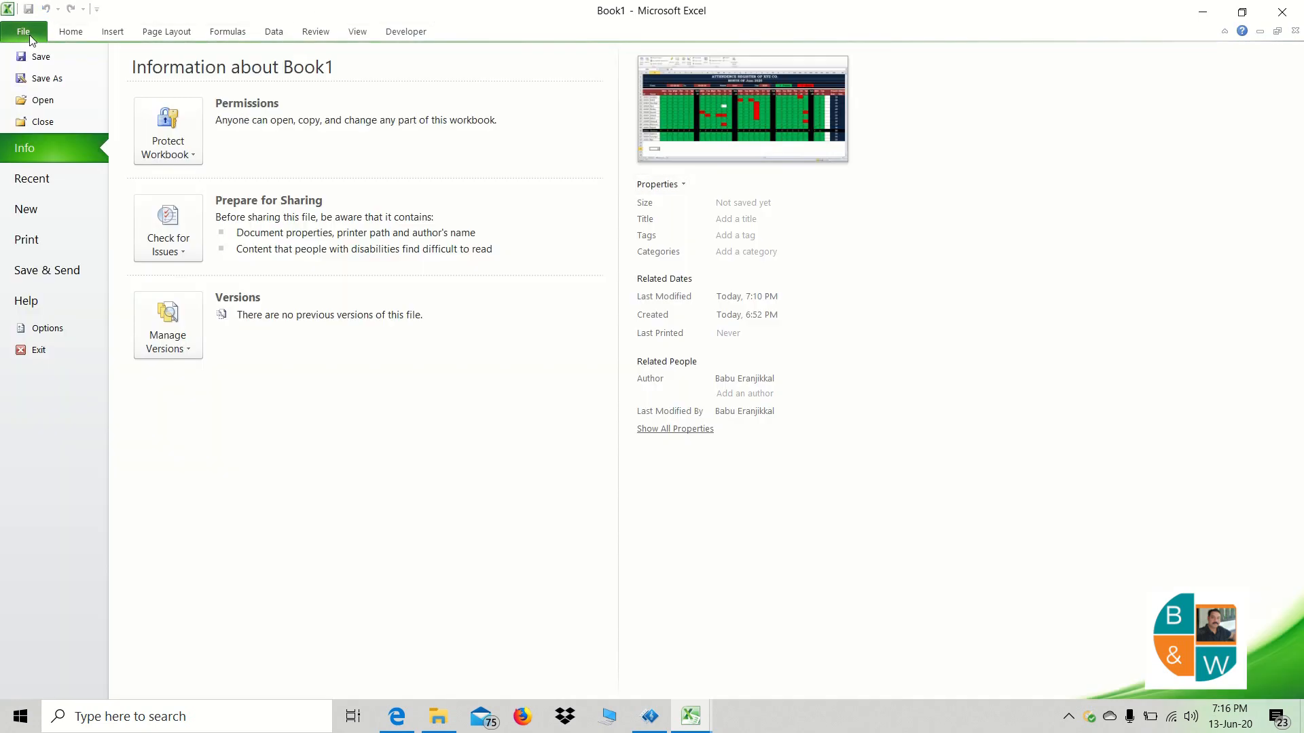
click(46, 327)
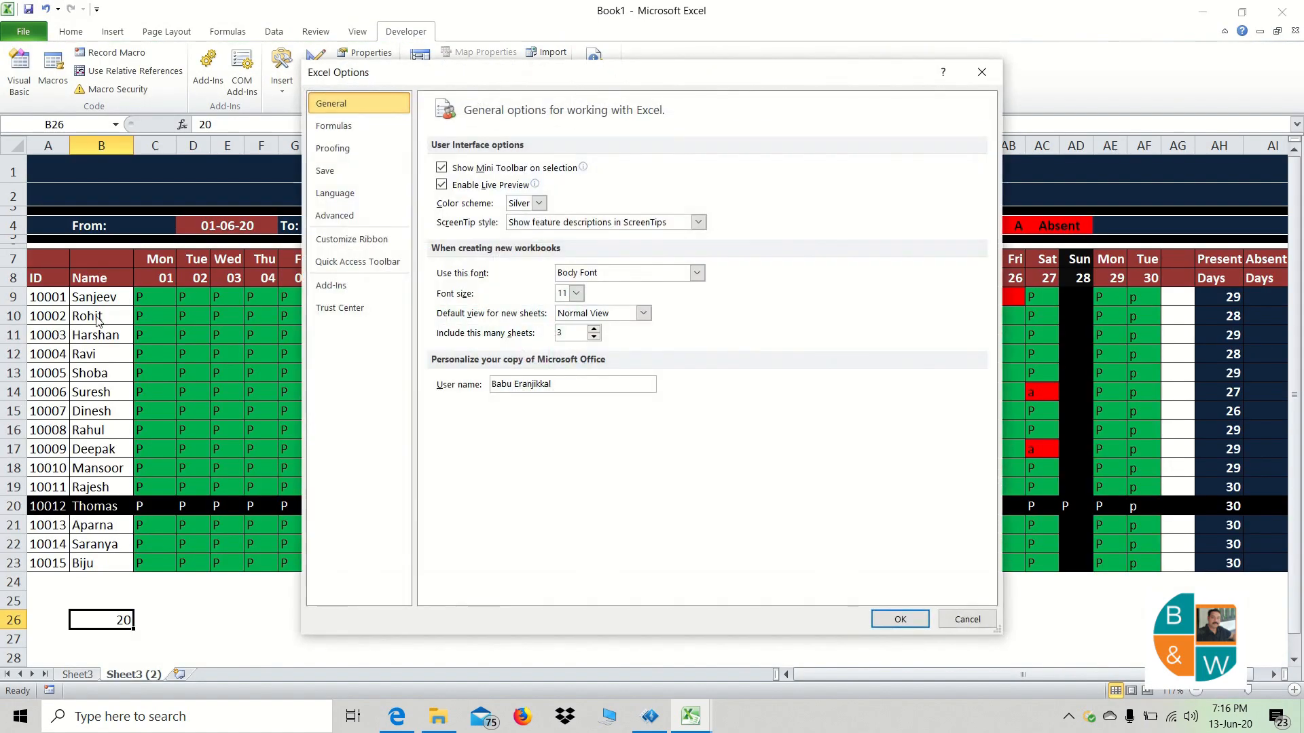
click(350, 240)
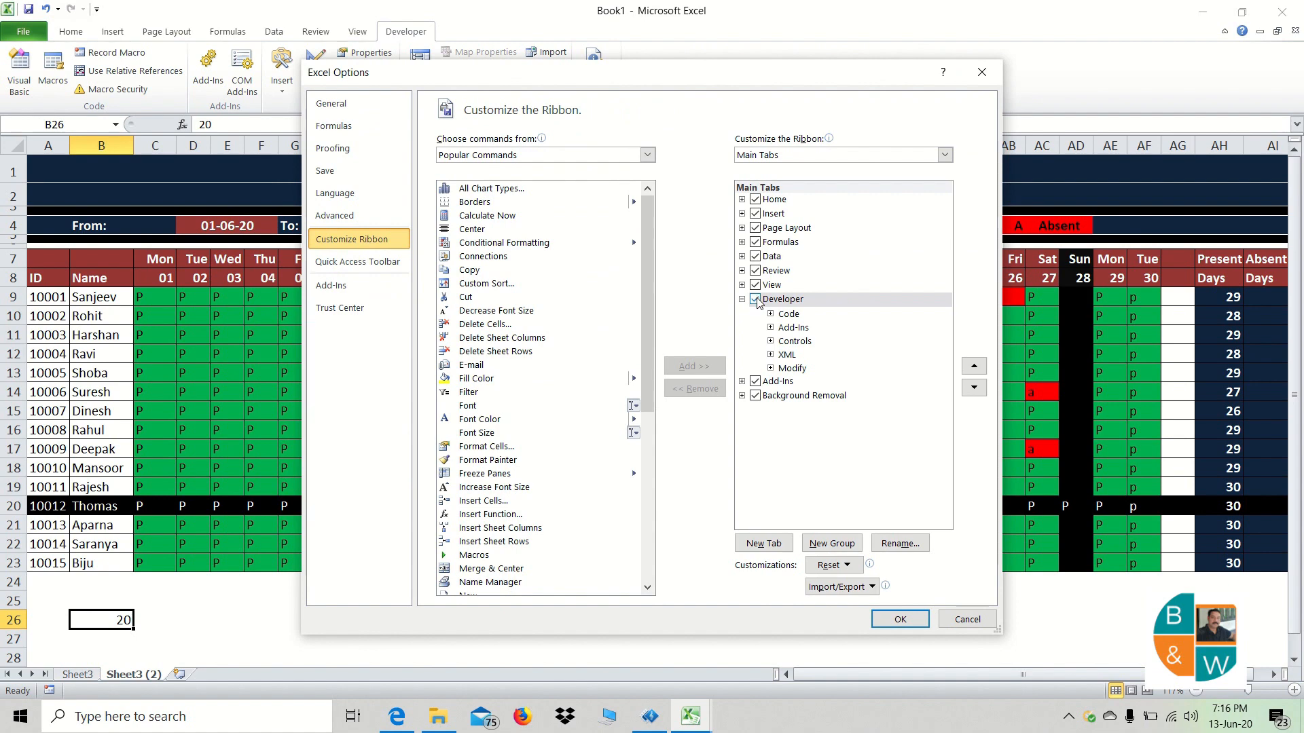
click(783, 299)
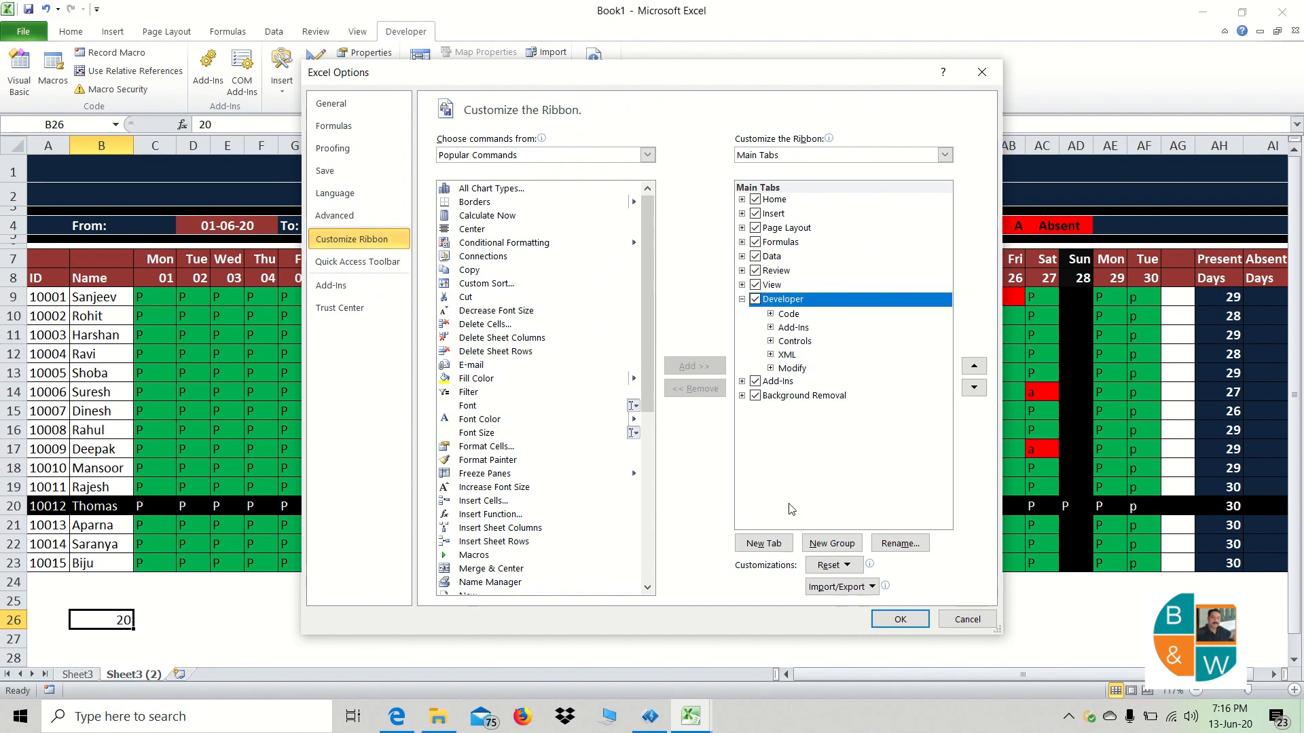
click(897, 619)
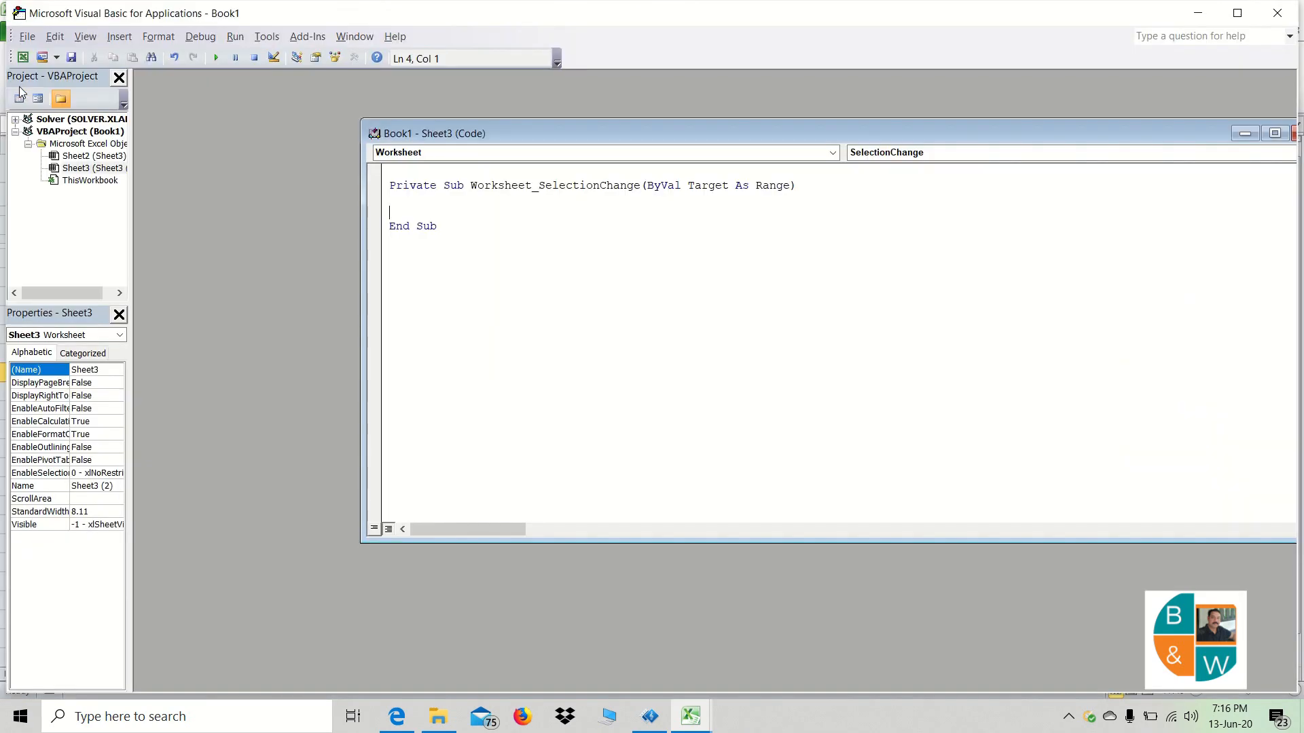
- Choose the Worksheet SelectionChange event to create an empty procedure in Sheet3's code
click(95, 167)
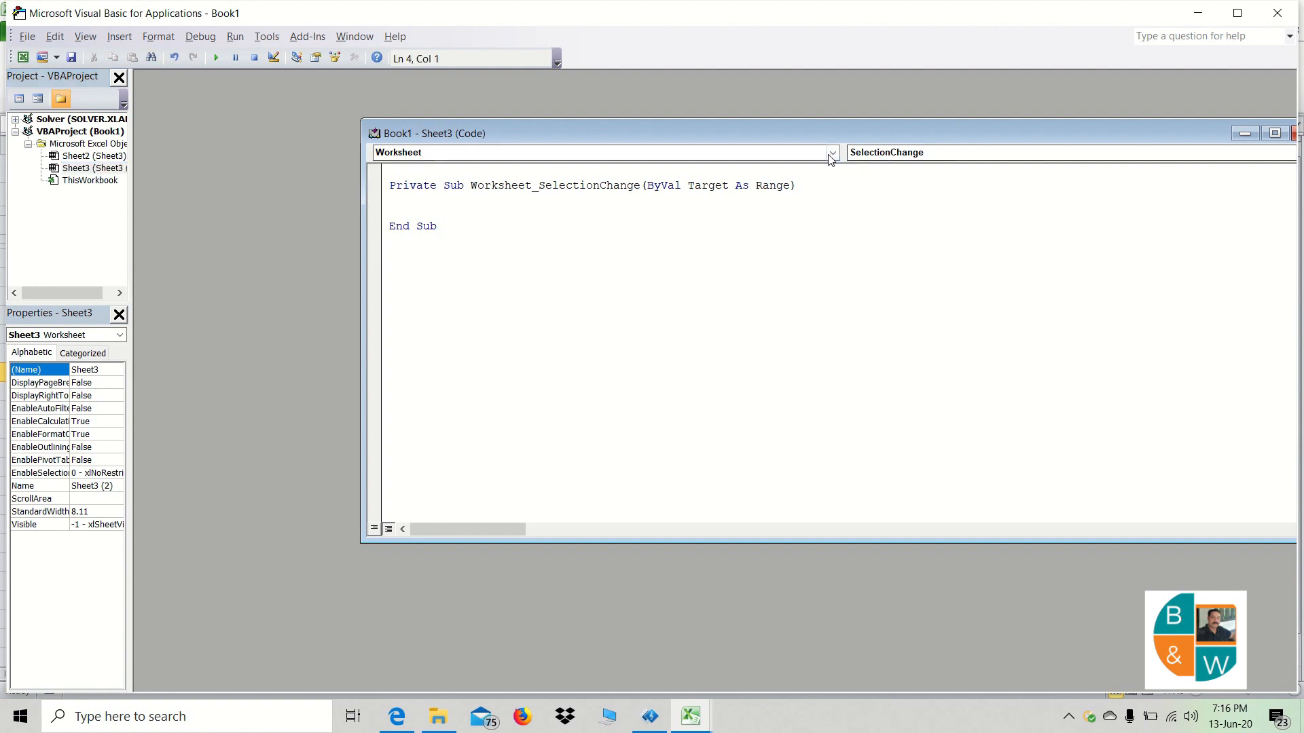
click(830, 152)
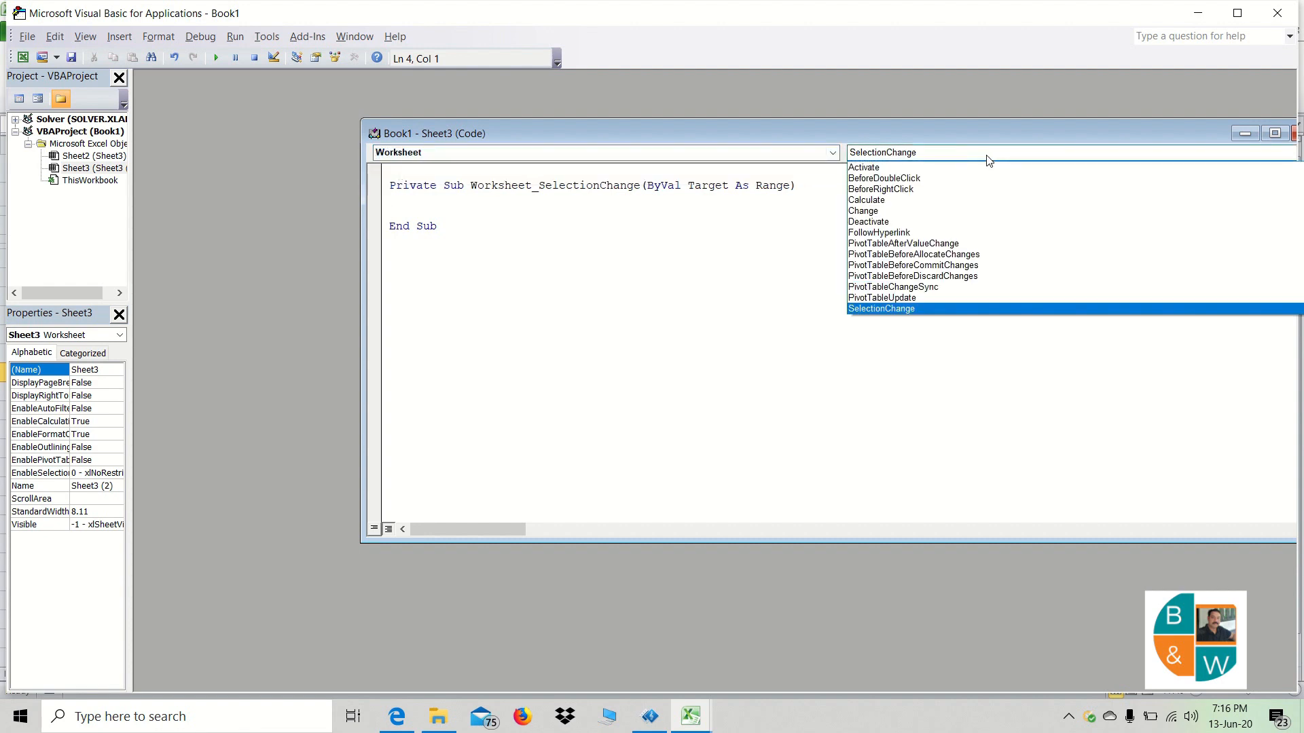
mouse_move(880, 318)
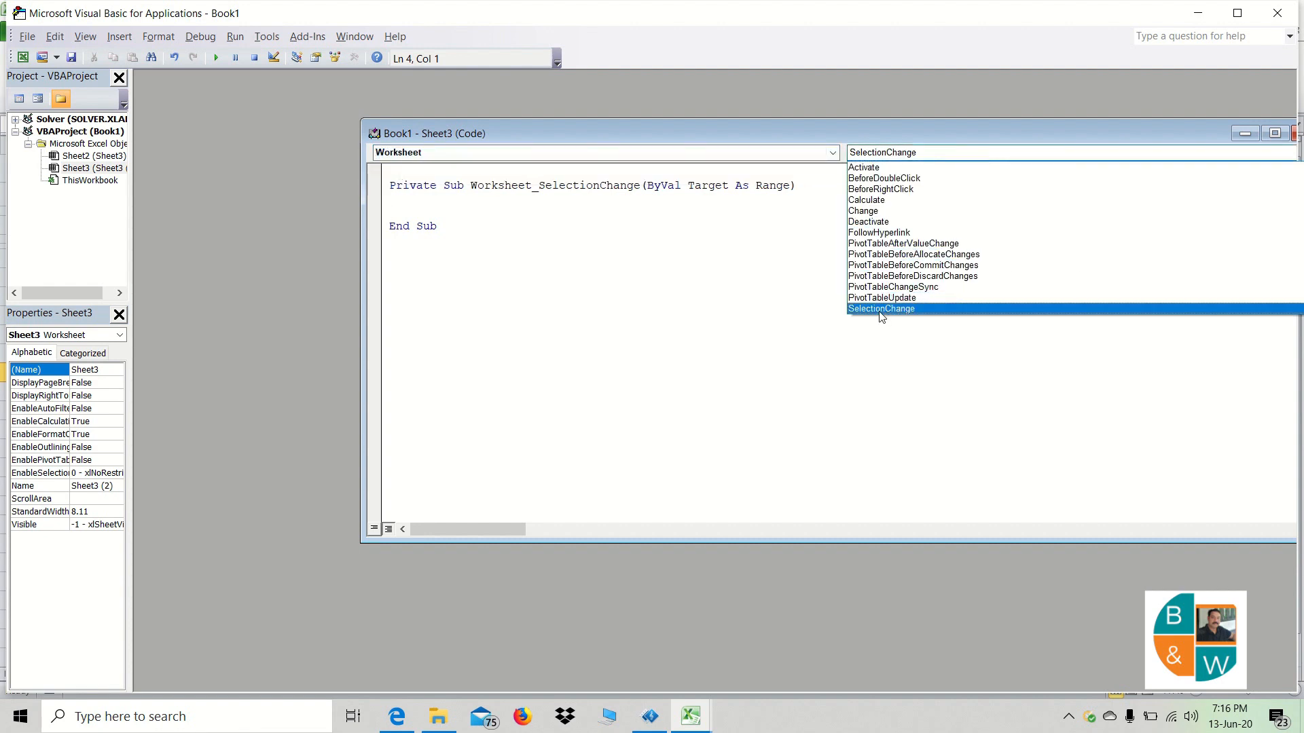
click(880, 308)
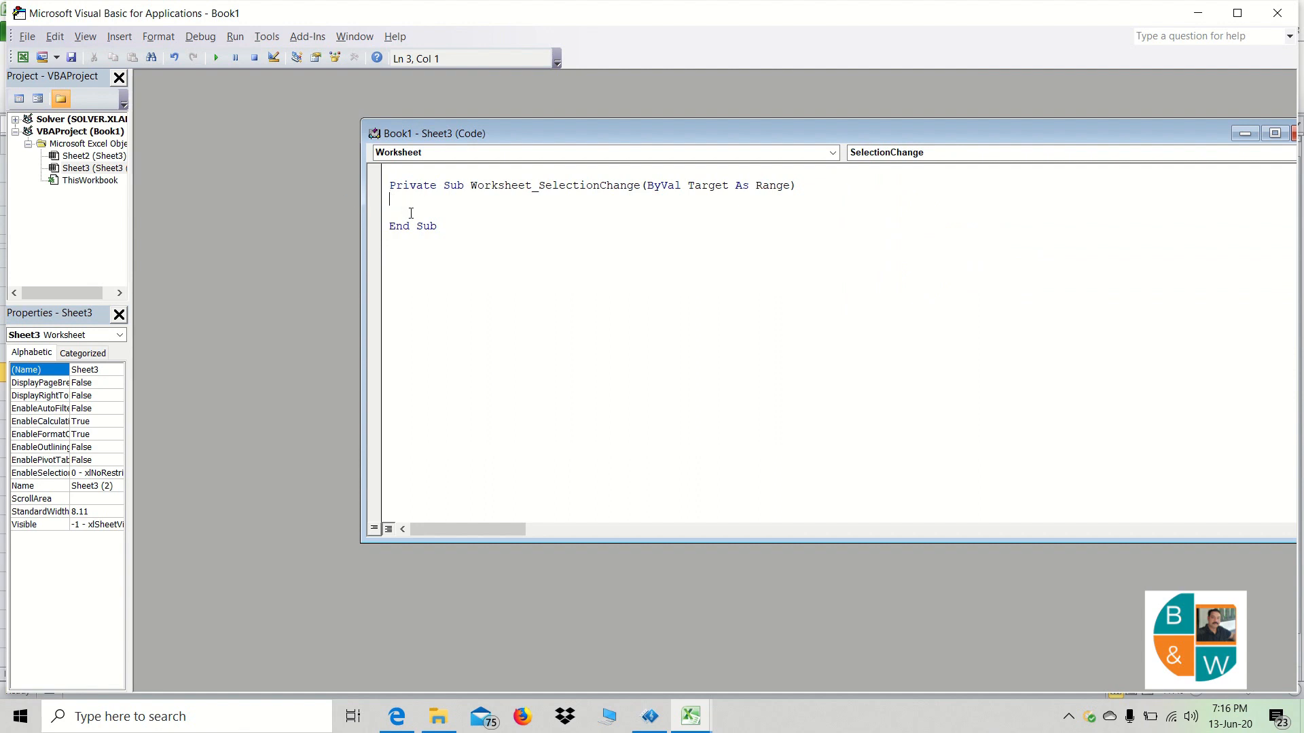
- Begin typing the Range statement, dismiss the compile error and reset the halted macro
text(rang)
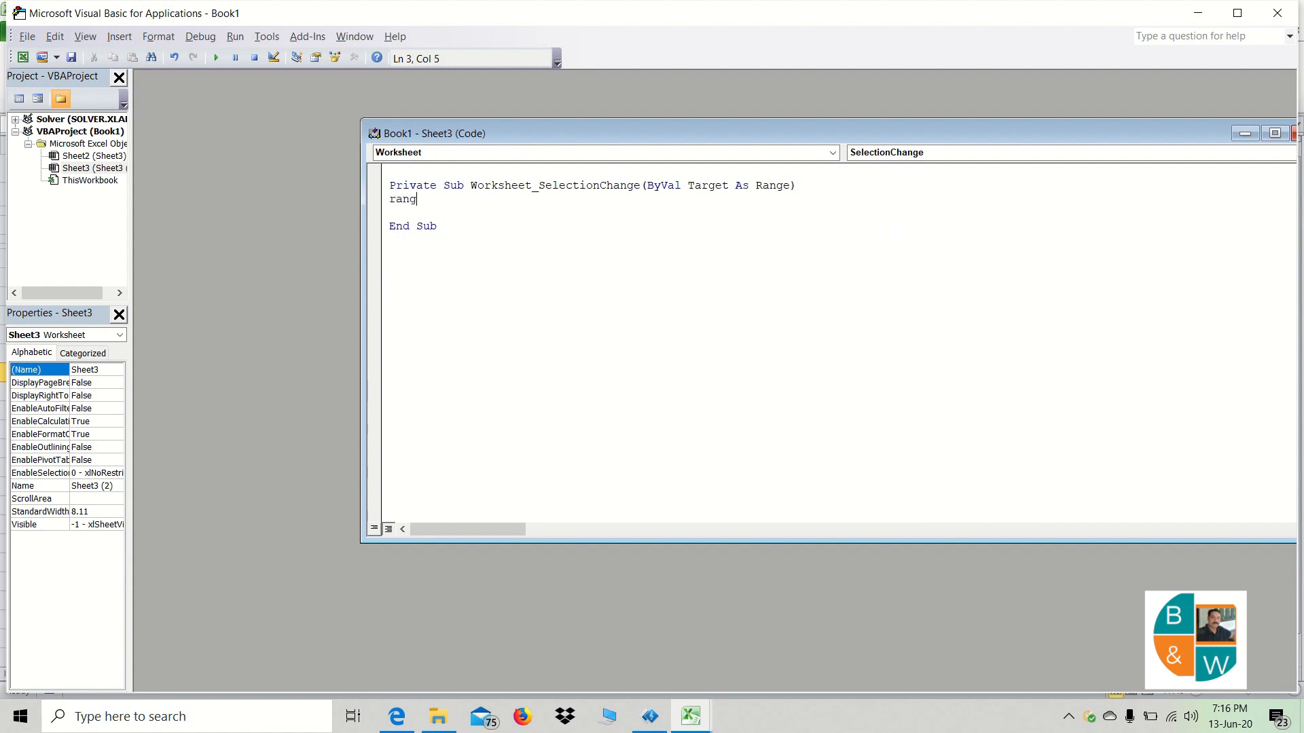
text(.va)
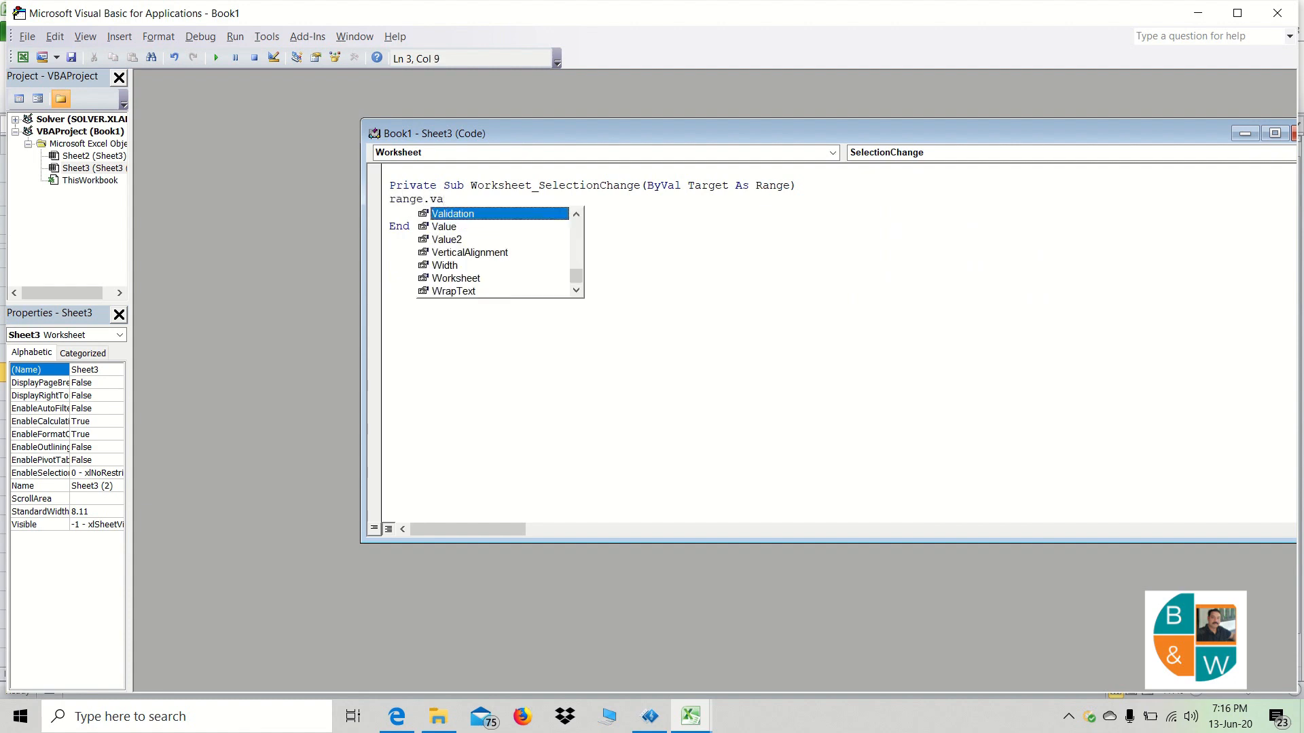
key(Escape)
text(()
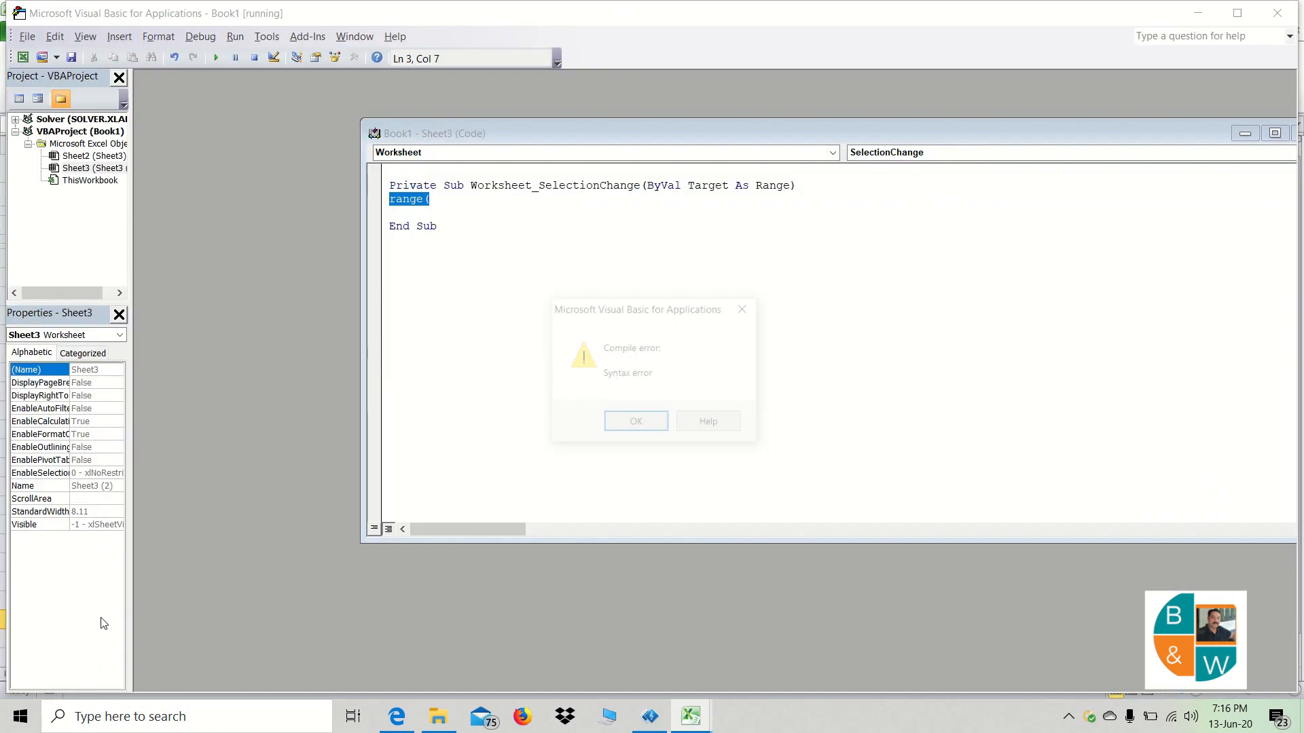
click(635, 421)
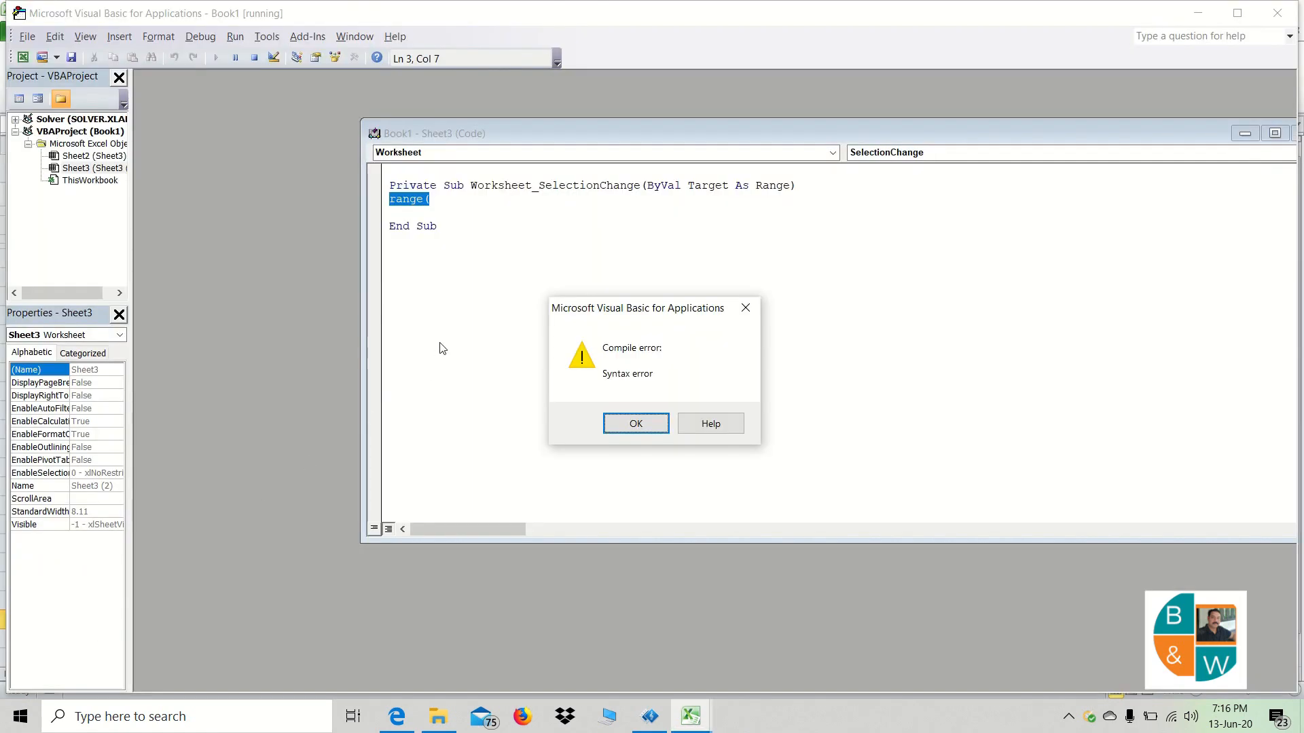
click(635, 423)
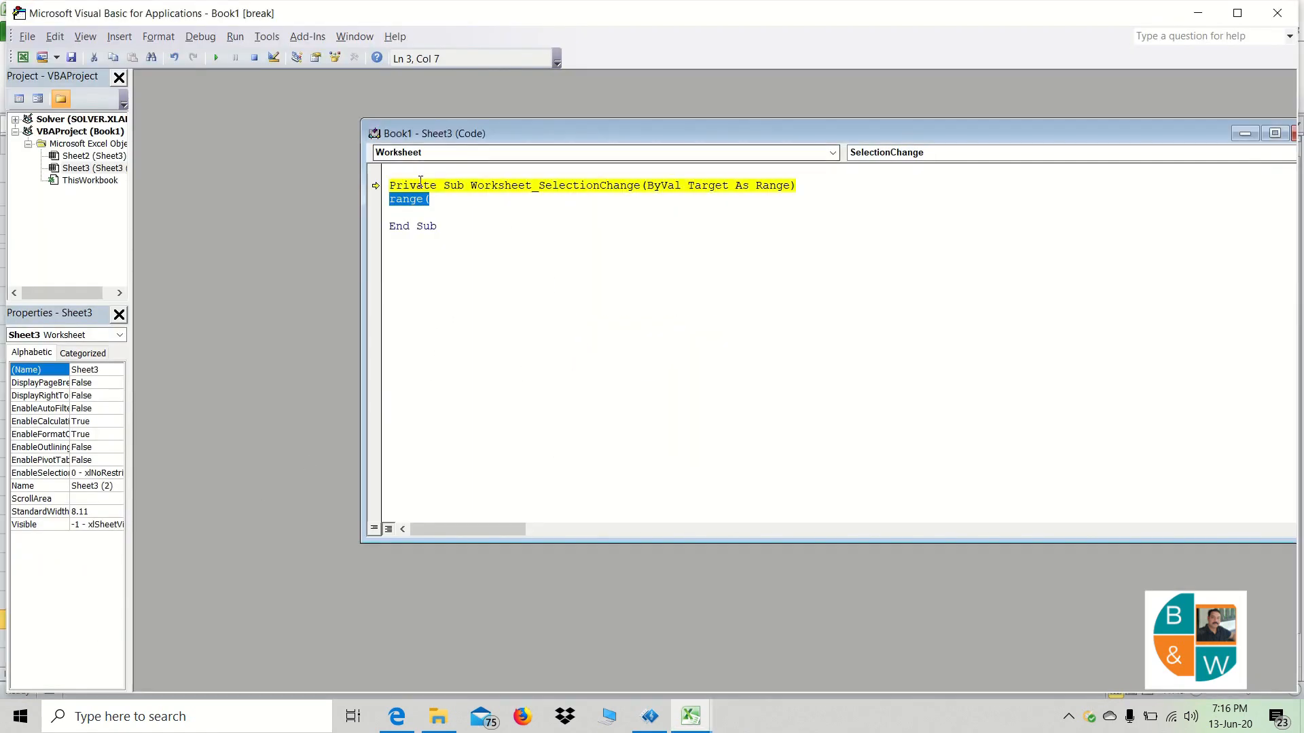
click(216, 57)
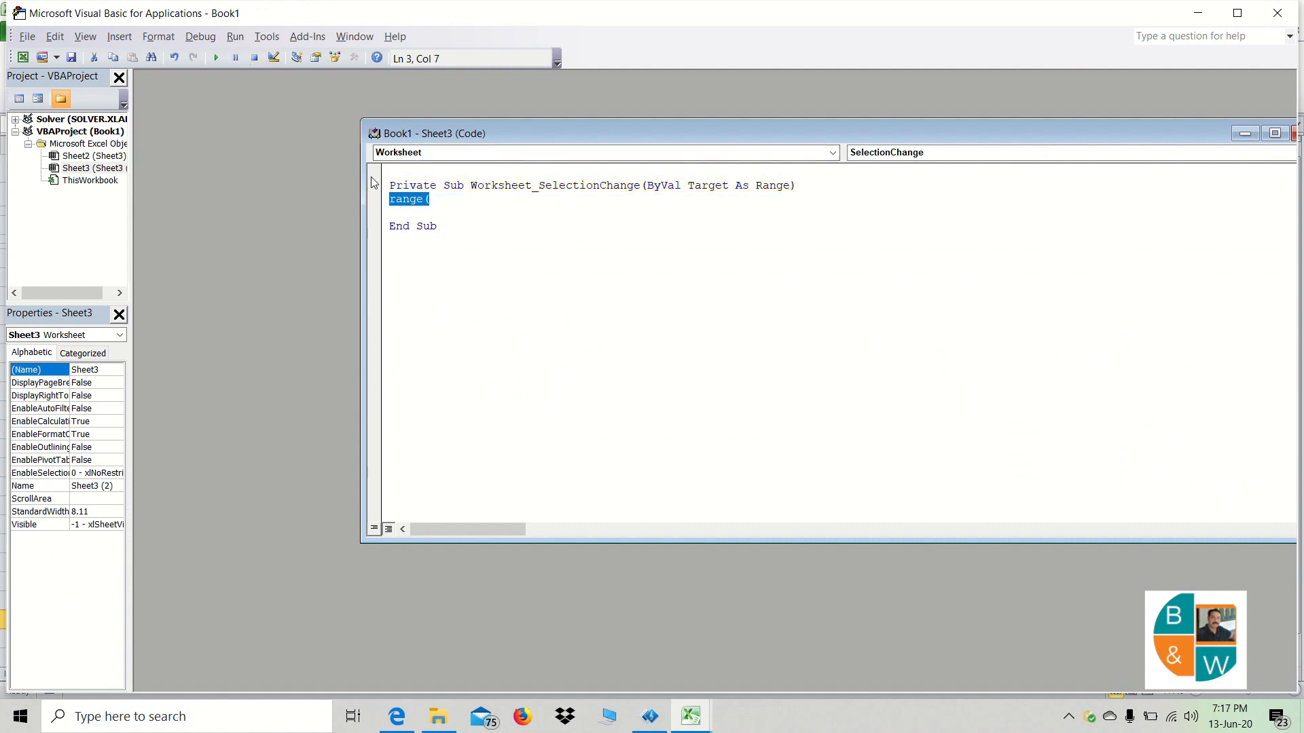
- Complete the line Range("B26").Value = Target.Row() in the procedure
text(")
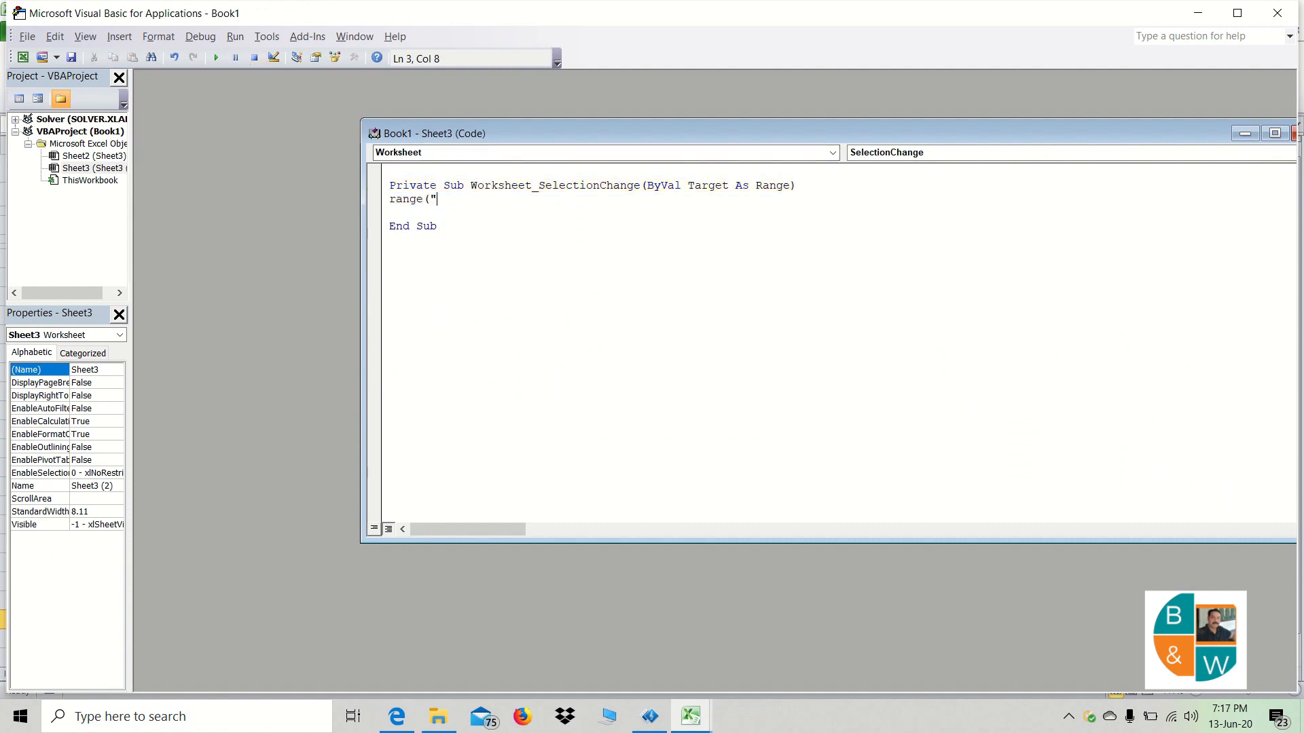
text(B26)
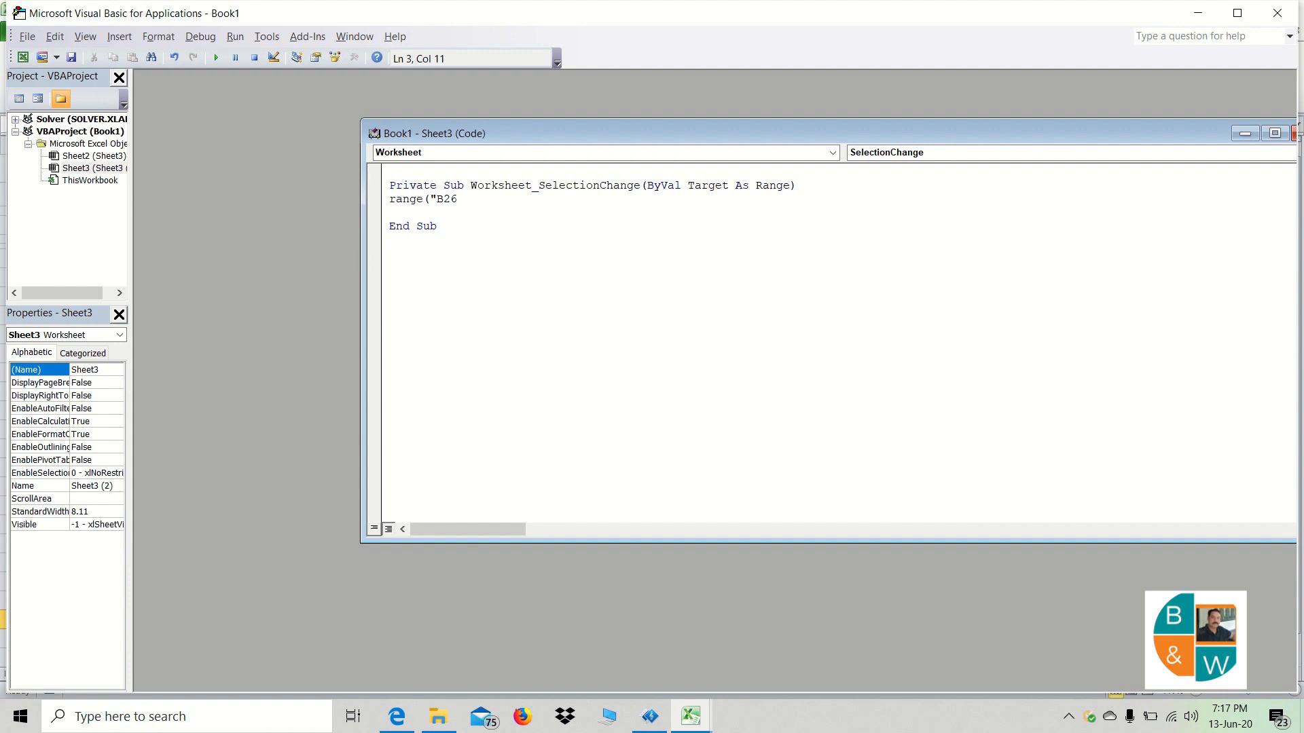
text("))
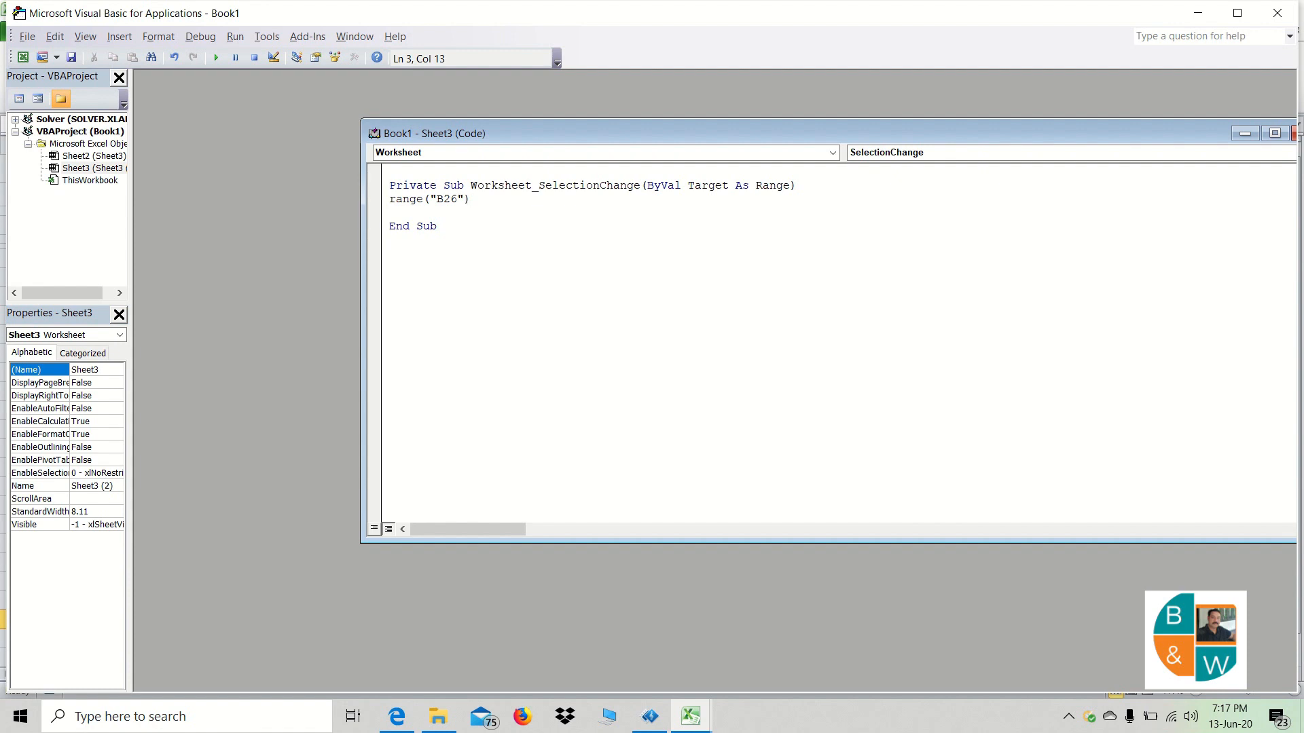
text(.value)
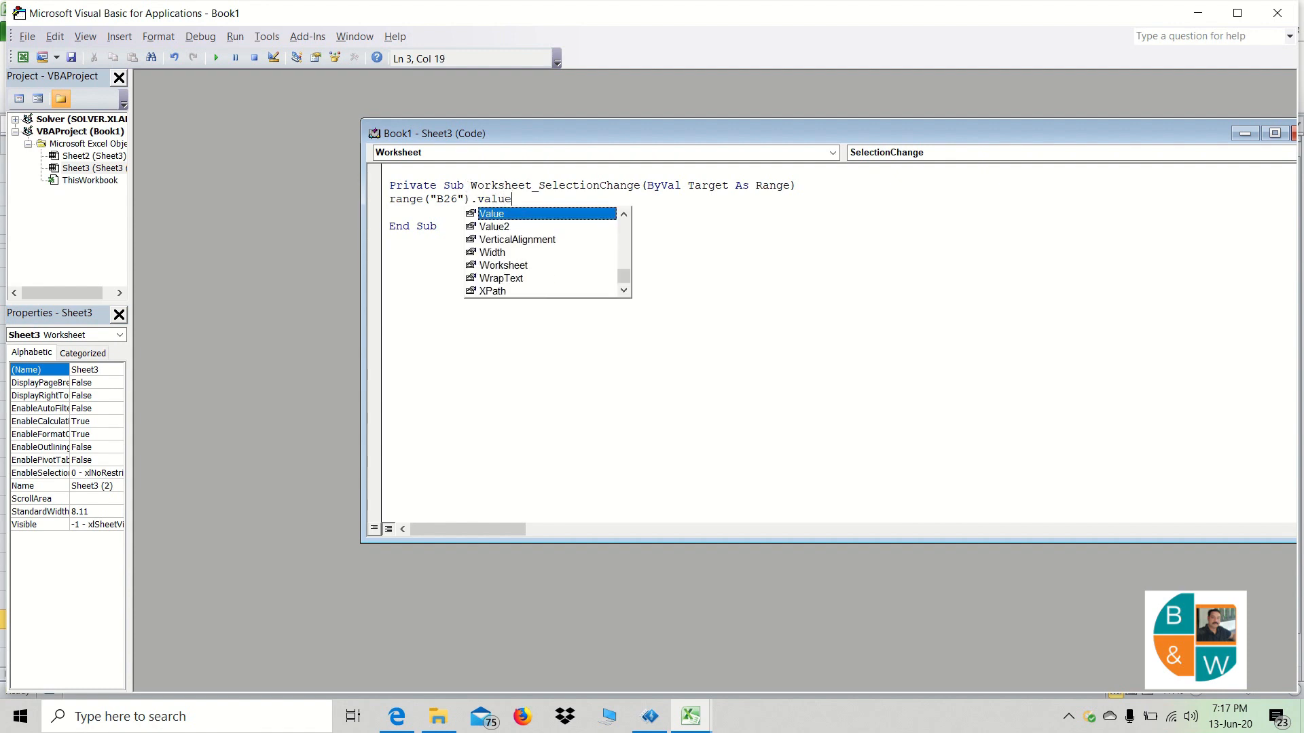
text(=targe)
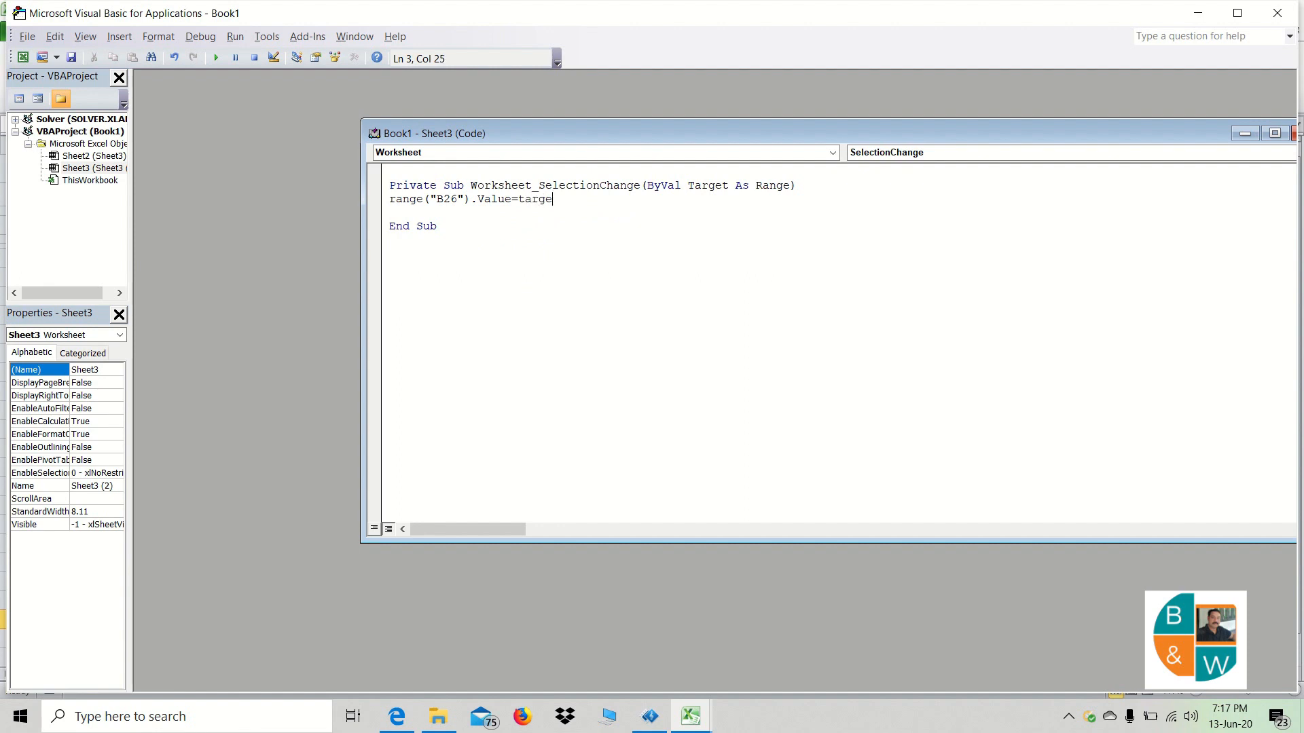
text(.r)
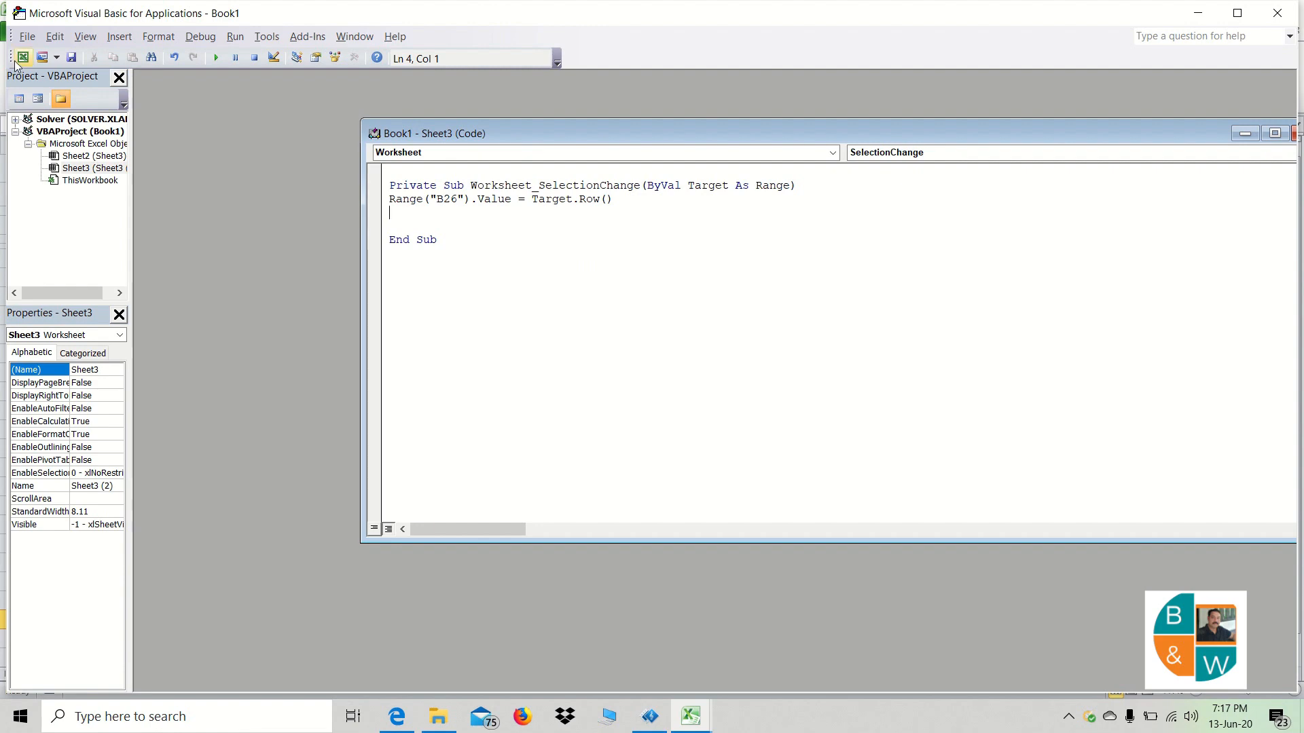
- Return to Excel and select cells in Shoba's, Dinesh's and Suresh's rows to test the macro
click(690, 716)
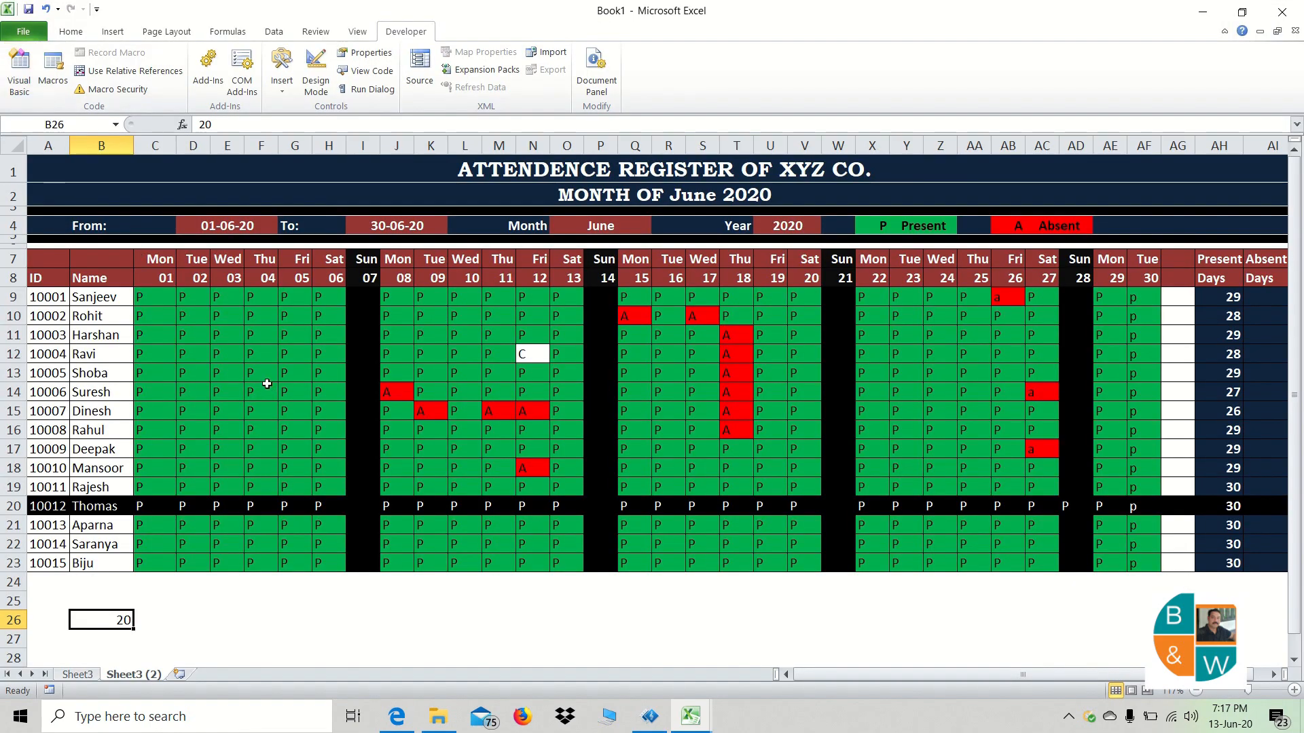
click(261, 372)
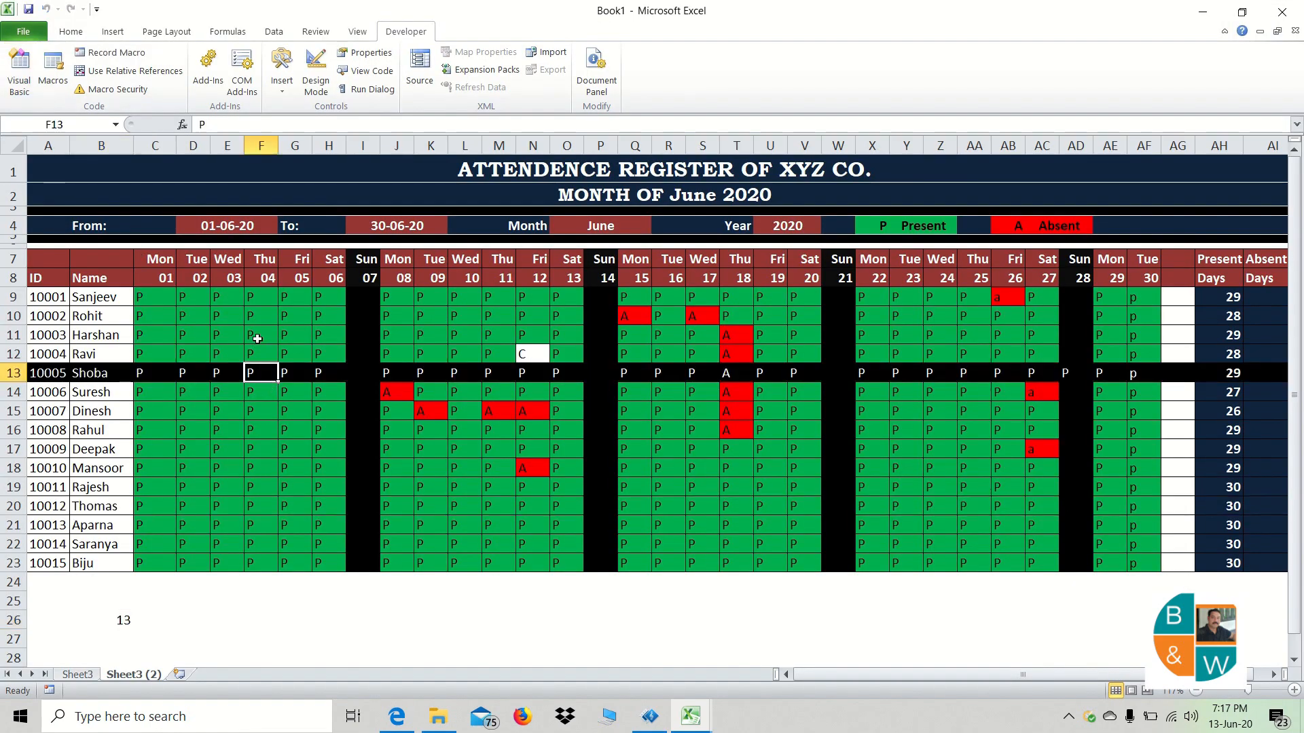
click(261, 411)
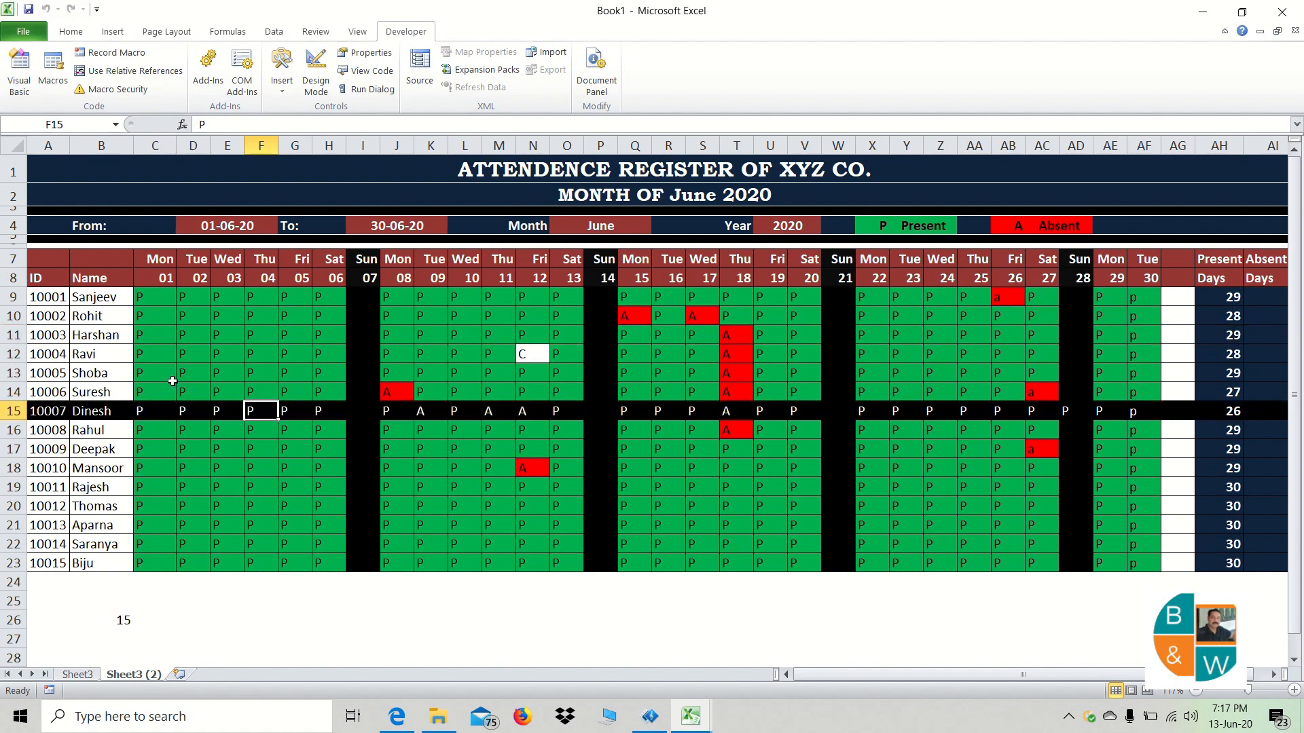
click(155, 391)
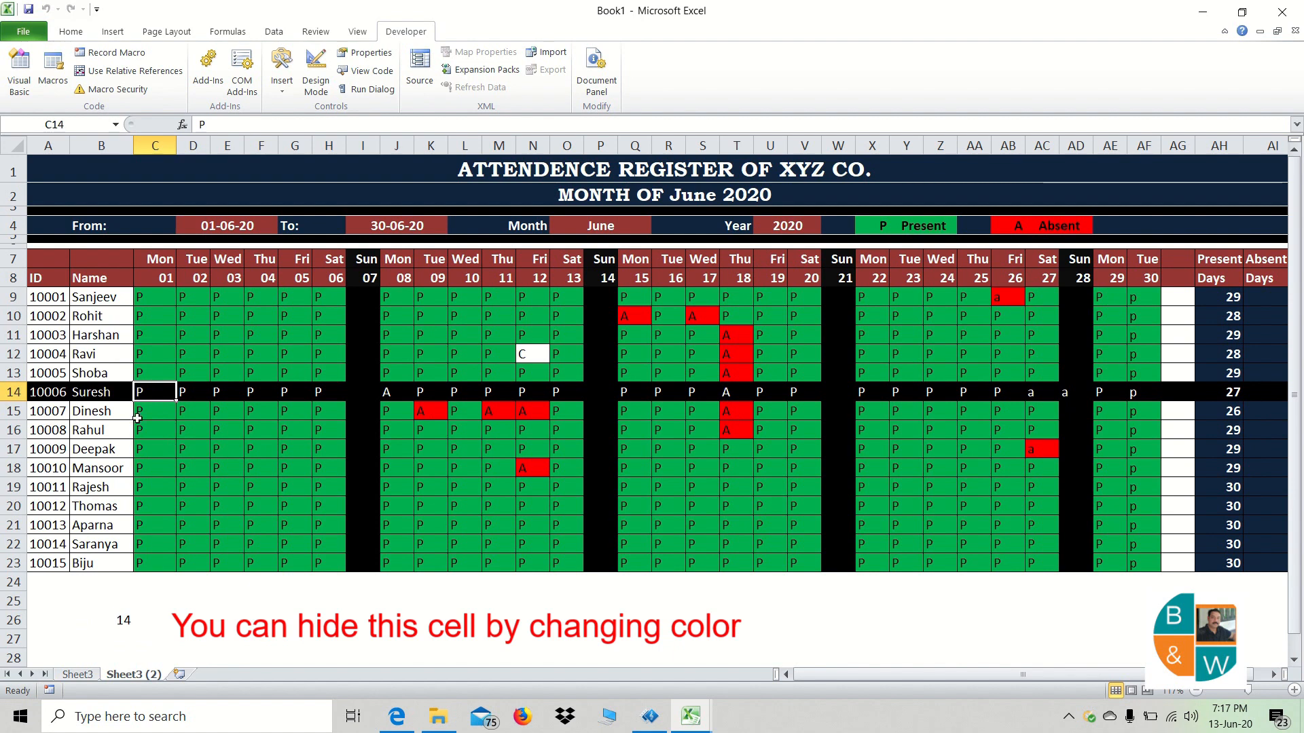
mouse_move(445, 521)
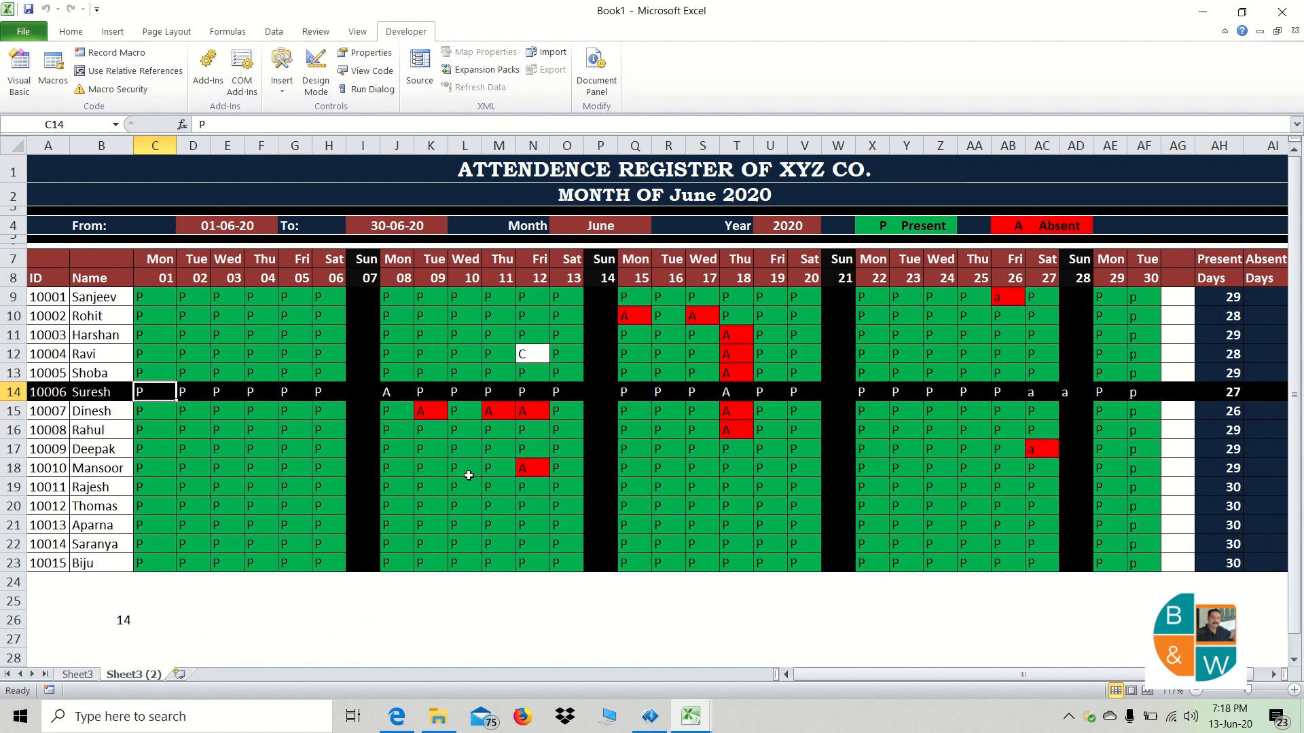
mouse_move(420, 142)
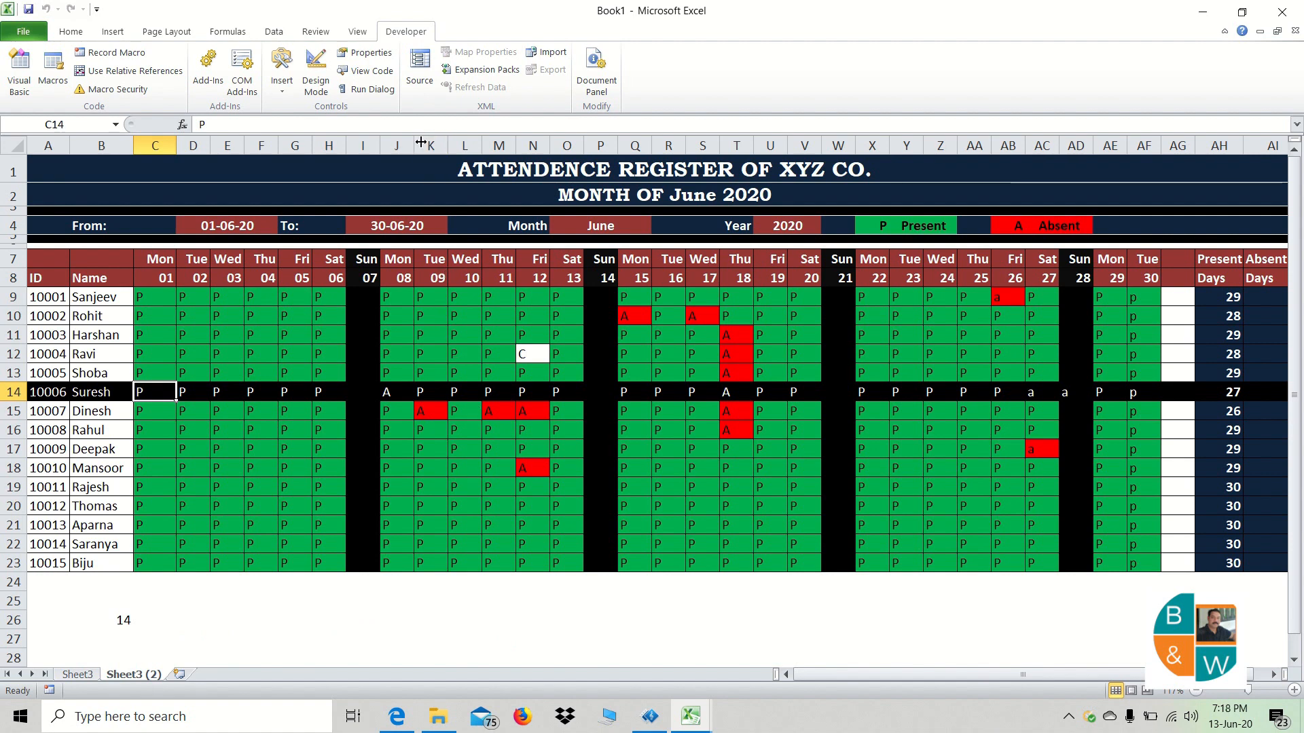